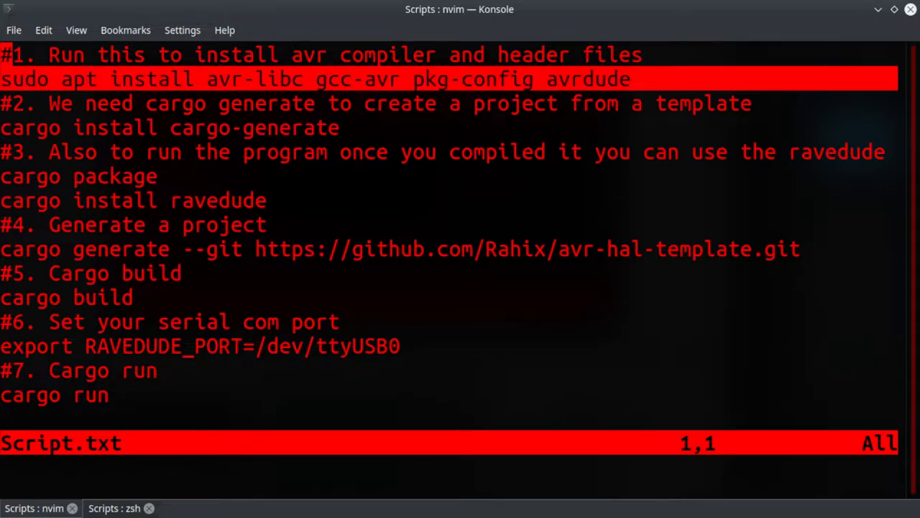
Step: Run 'sudo apt install avr-libc gcc-avr pkg-config avrdude' with the sudo password; all report newest version
{"action": "left_click", "coordinate": [112, 507]}
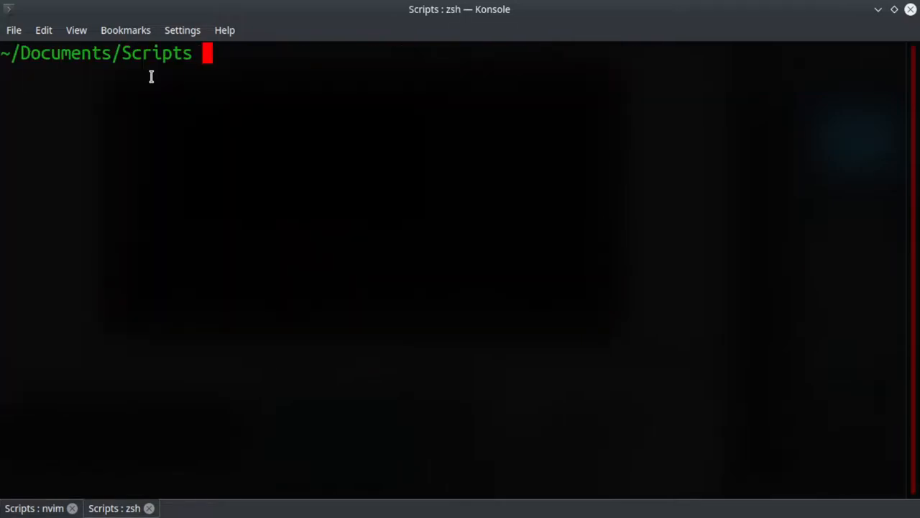
{"action": "type", "text": "sudo apt install avr-libc gcc-avr pkg-config avrdude"}
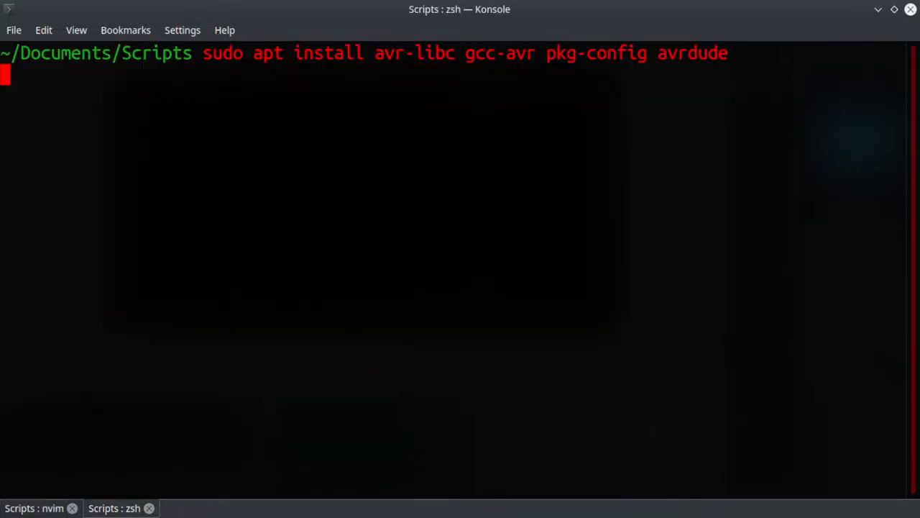
{"action": "key", "text": "End"}
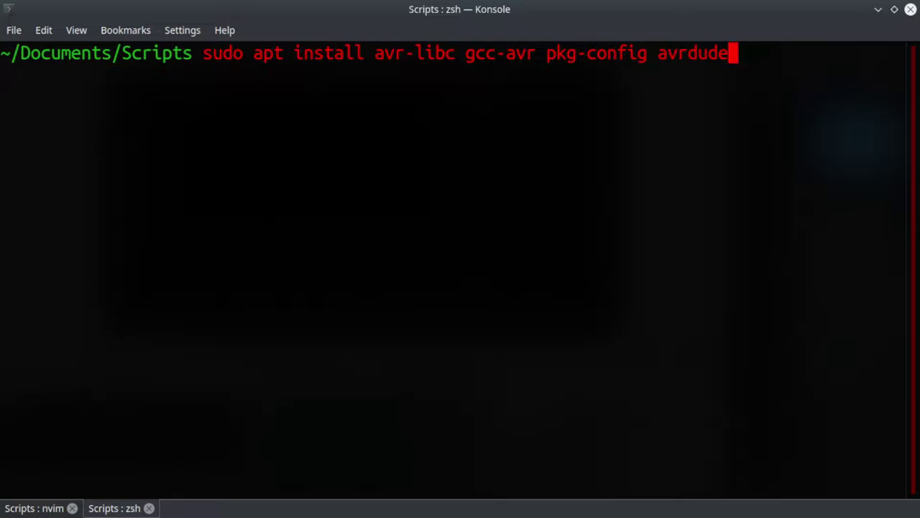
{"action": "key", "text": "Return"}
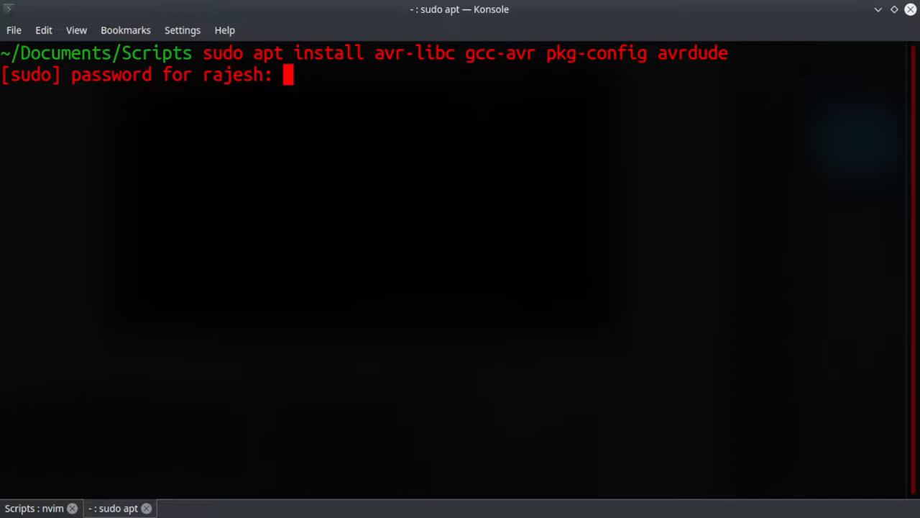
{"action": "key", "text": "Return"}
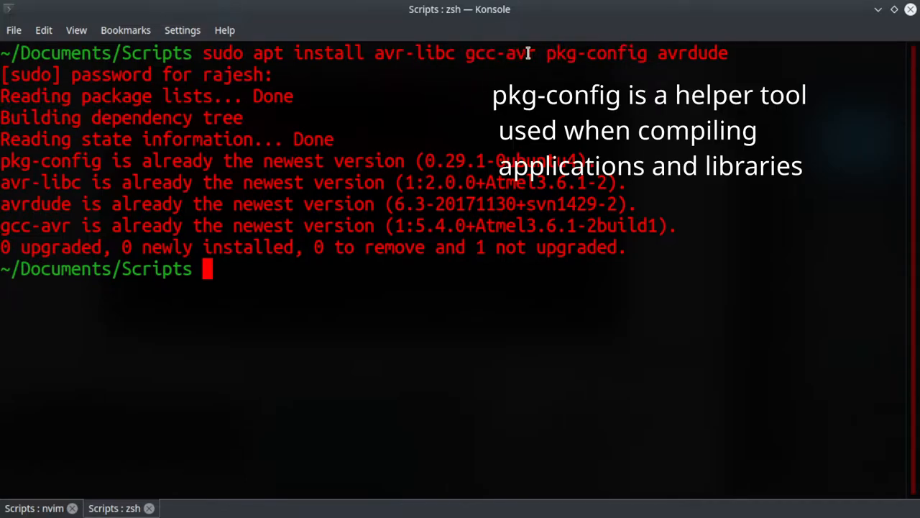
{"action": "mouse_move", "coordinate": [683, 56]}
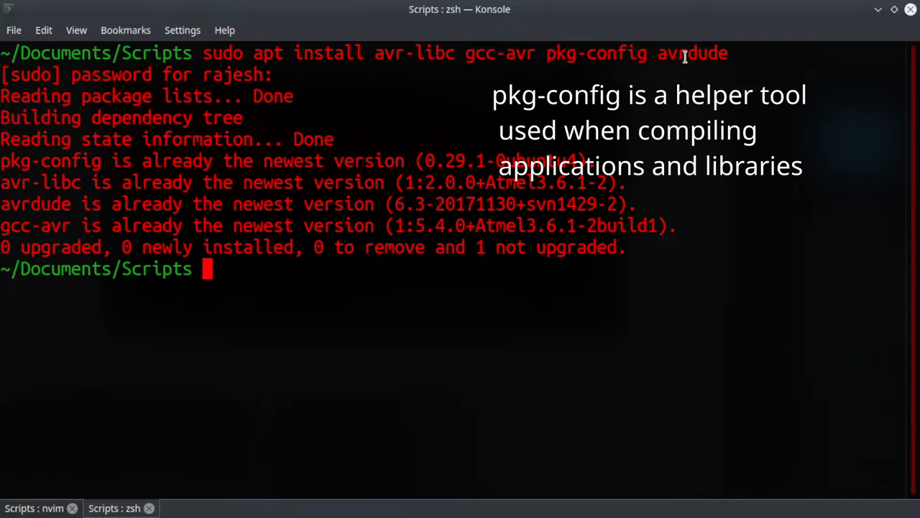
{"action": "double_click", "coordinate": [692, 52]}
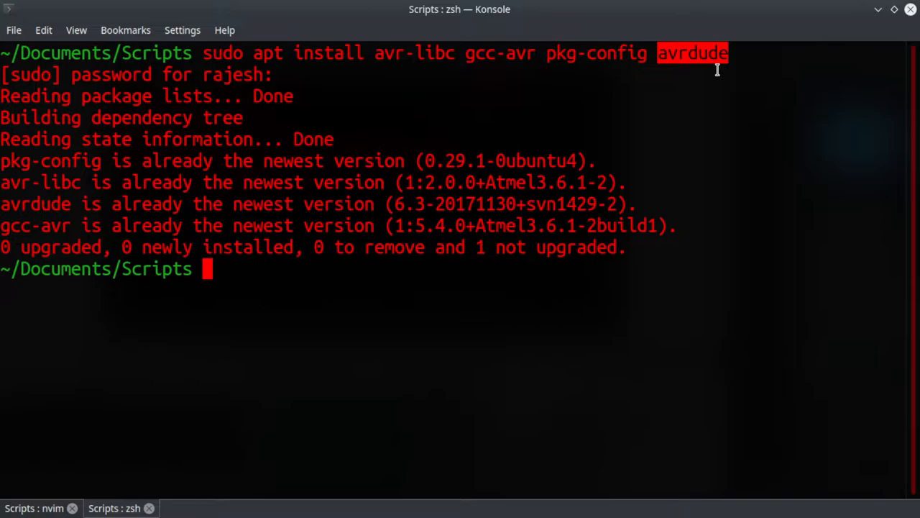
{"action": "mouse_move", "coordinate": [61, 359]}
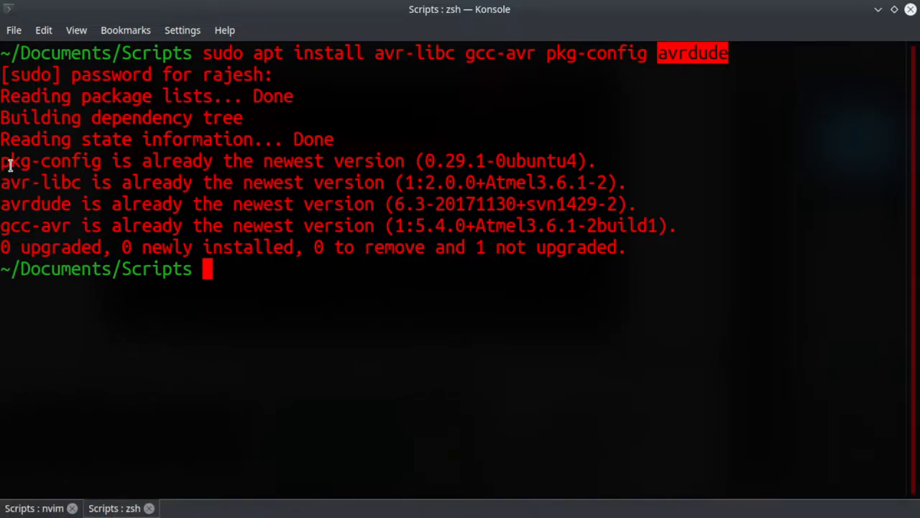
{"action": "left_click_drag", "start_coordinate": [0, 161], "coordinate": [676, 224]}
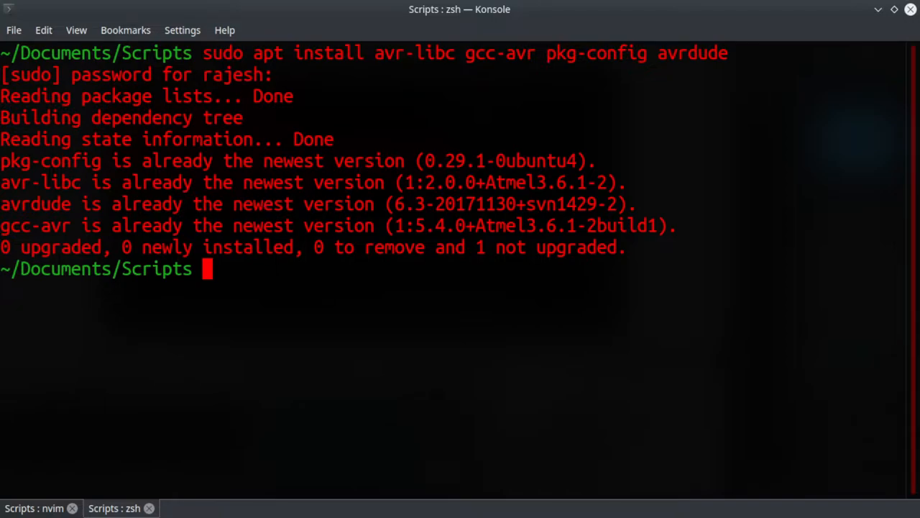
{"action": "mouse_move", "coordinate": [230, 279]}
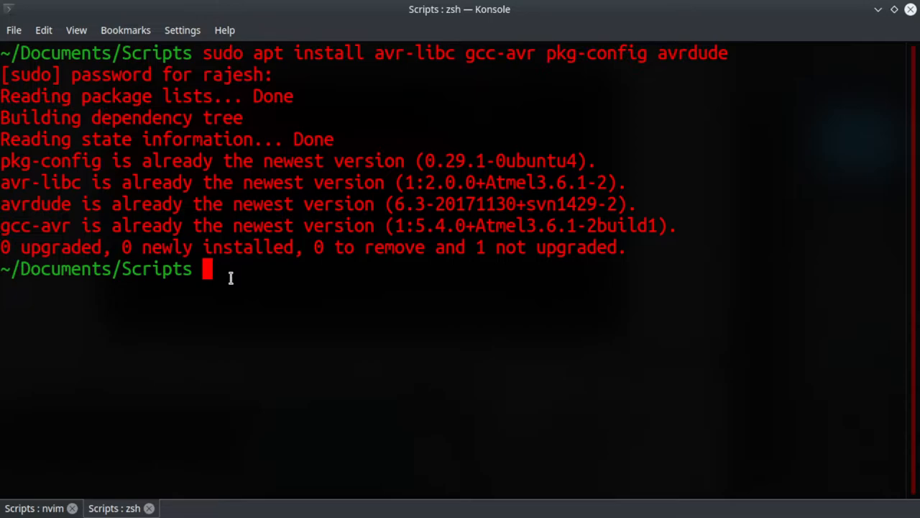
{"action": "mouse_move", "coordinate": [46, 497]}
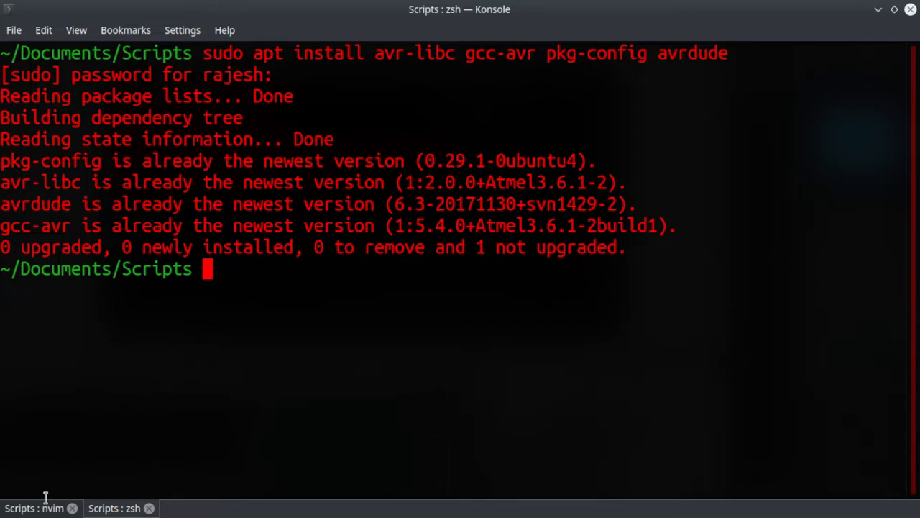
Step: Copy 'cargo install cargo-generate' from the nvim script and run it in the zsh session
{"action": "left_click", "coordinate": [36, 508]}
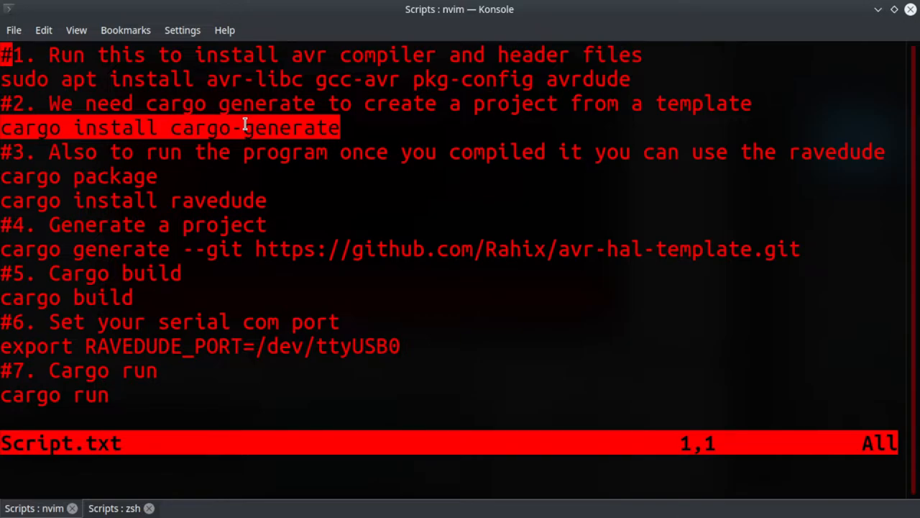
{"action": "mouse_move", "coordinate": [497, 252]}
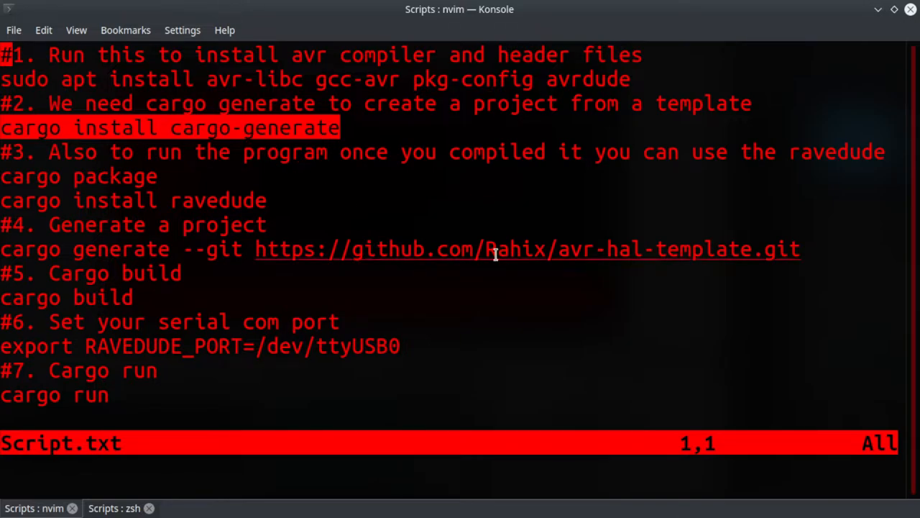
{"action": "mouse_move", "coordinate": [775, 252]}
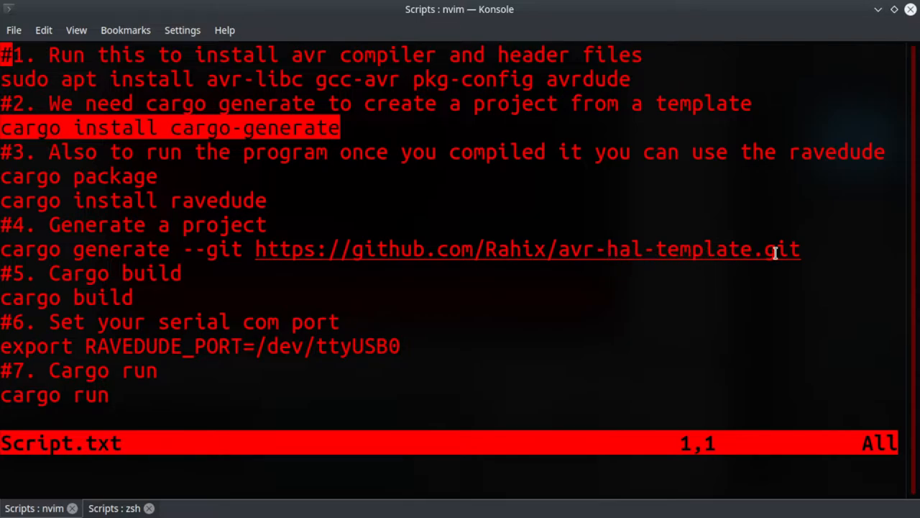
{"action": "mouse_move", "coordinate": [296, 221]}
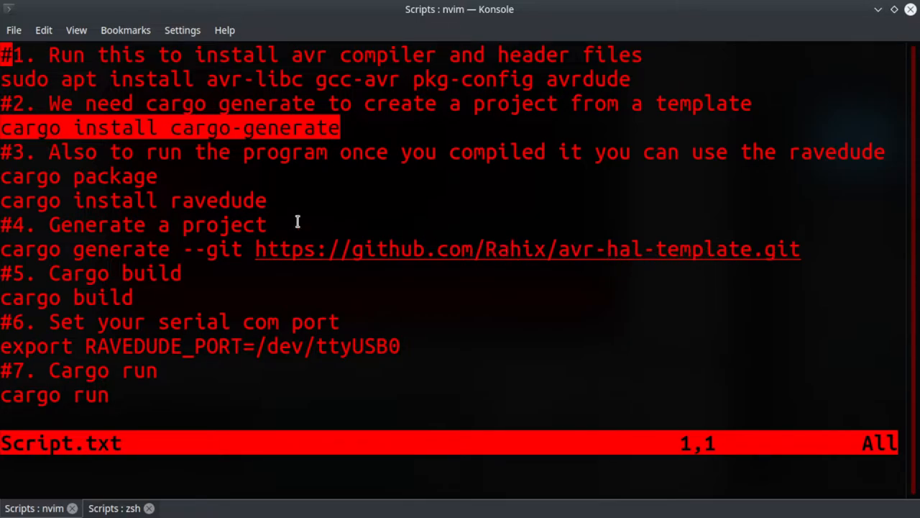
{"action": "mouse_move", "coordinate": [104, 147]}
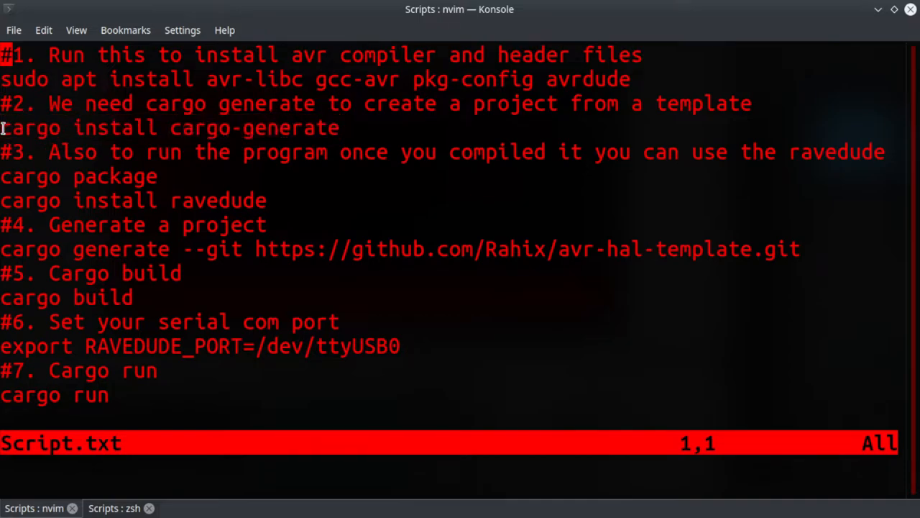
{"action": "mouse_move", "coordinate": [202, 129]}
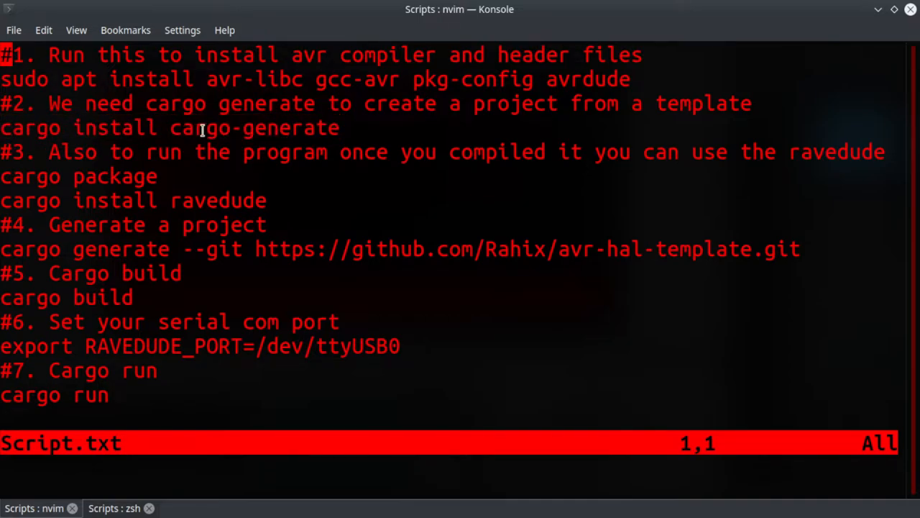
{"action": "mouse_move", "coordinate": [158, 128]}
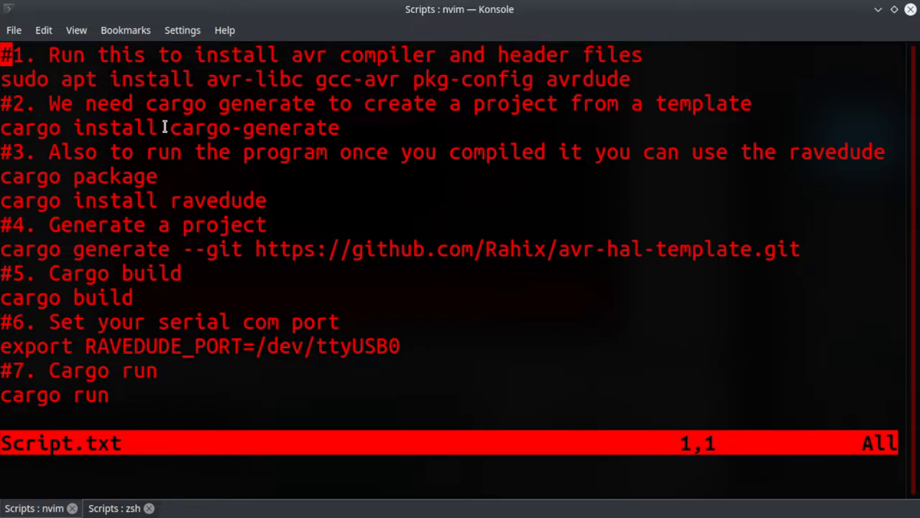
{"action": "mouse_move", "coordinate": [325, 135]}
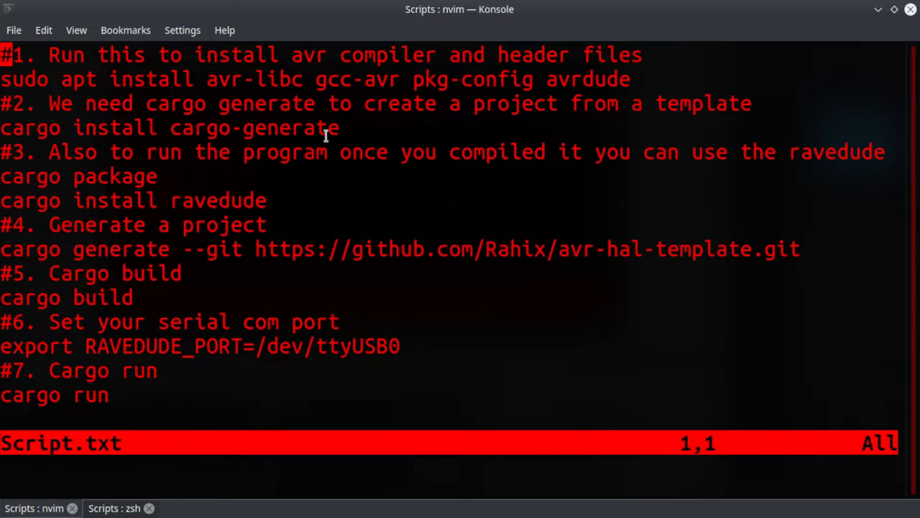
{"action": "mouse_move", "coordinate": [179, 129]}
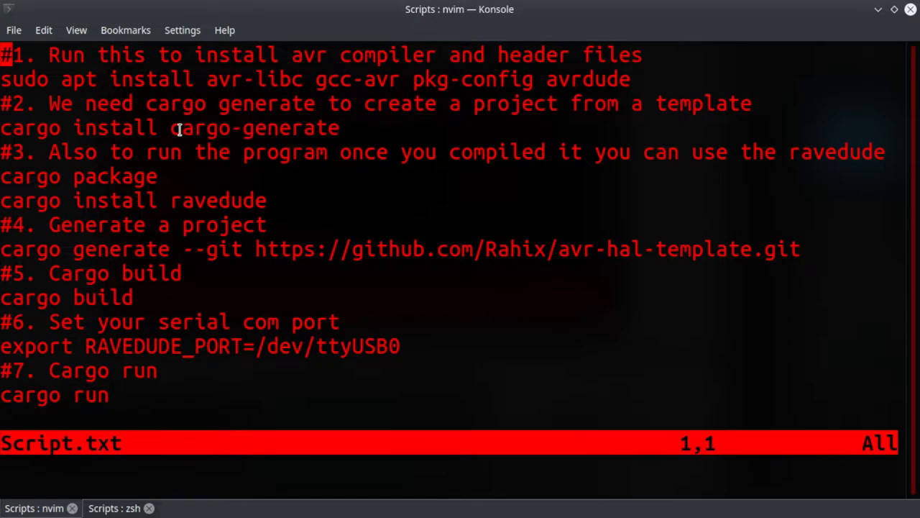
{"action": "mouse_move", "coordinate": [224, 103]}
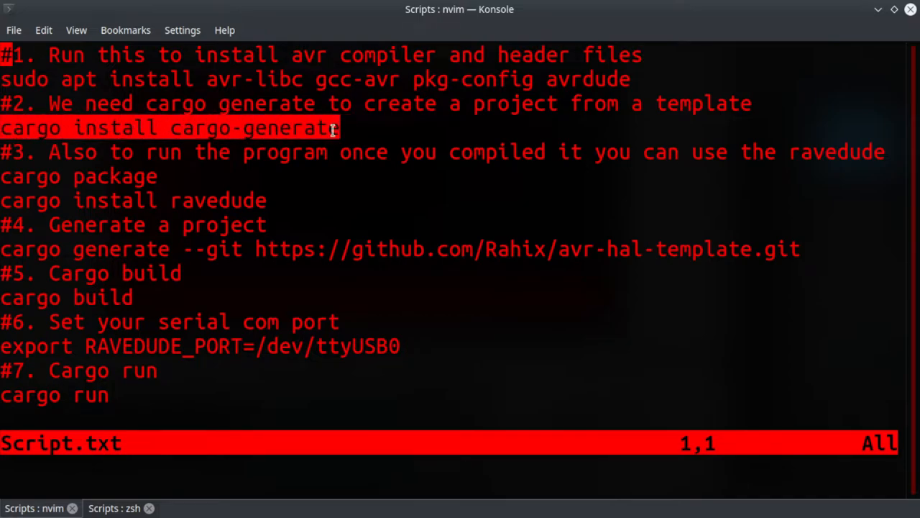
{"action": "left_click", "coordinate": [113, 508]}
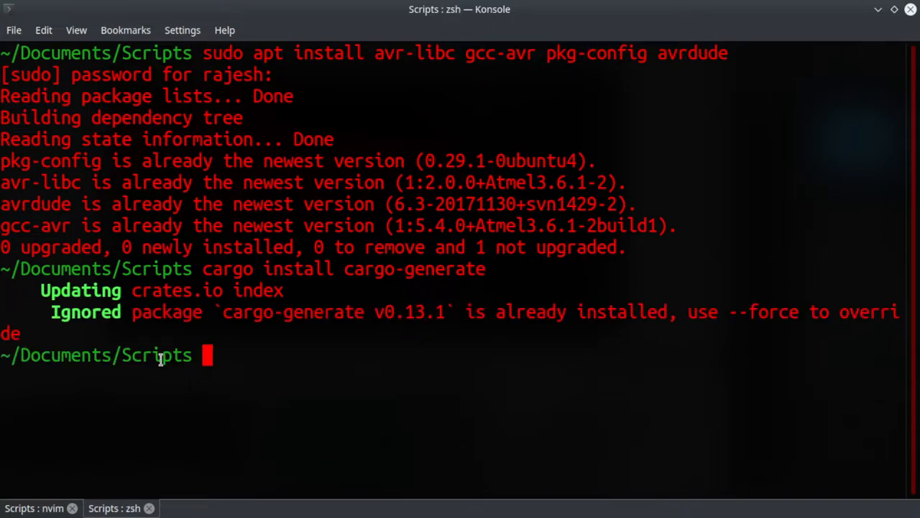
Step: Run 'cargo install ravedude' from the script, then select the cargo generate line in nvim
{"action": "left_click", "coordinate": [35, 508]}
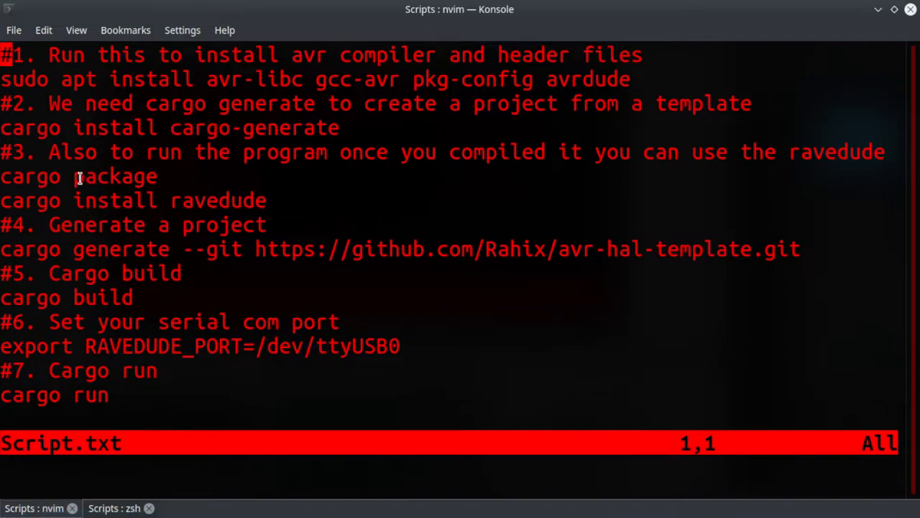
{"action": "mouse_move", "coordinate": [8, 202]}
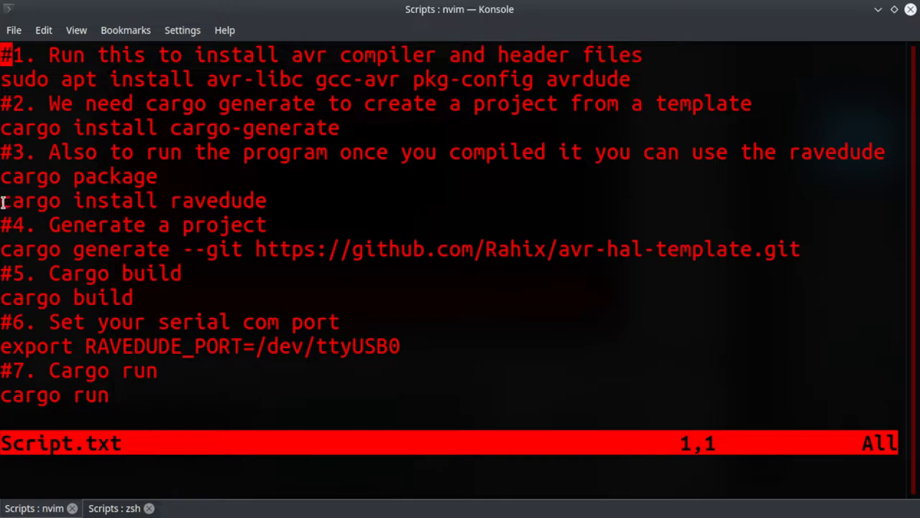
{"action": "double_click", "coordinate": [135, 201]}
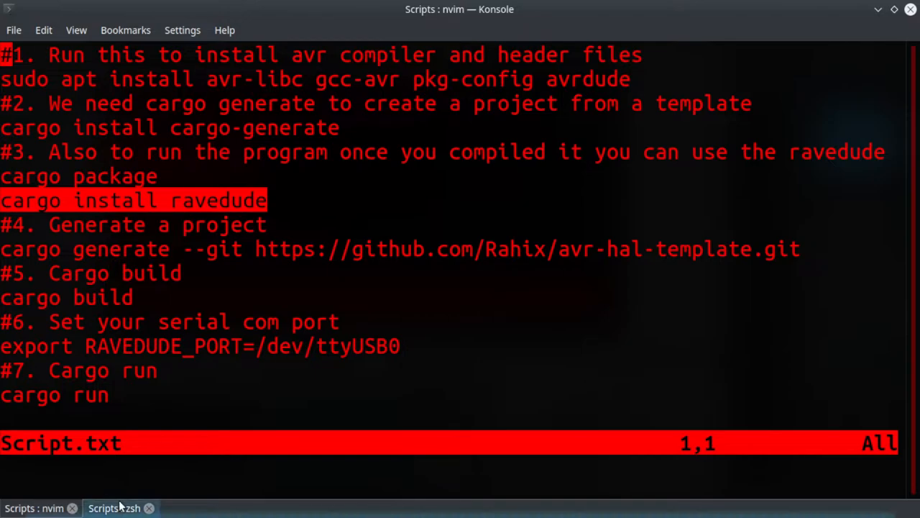
{"action": "left_click", "coordinate": [113, 507]}
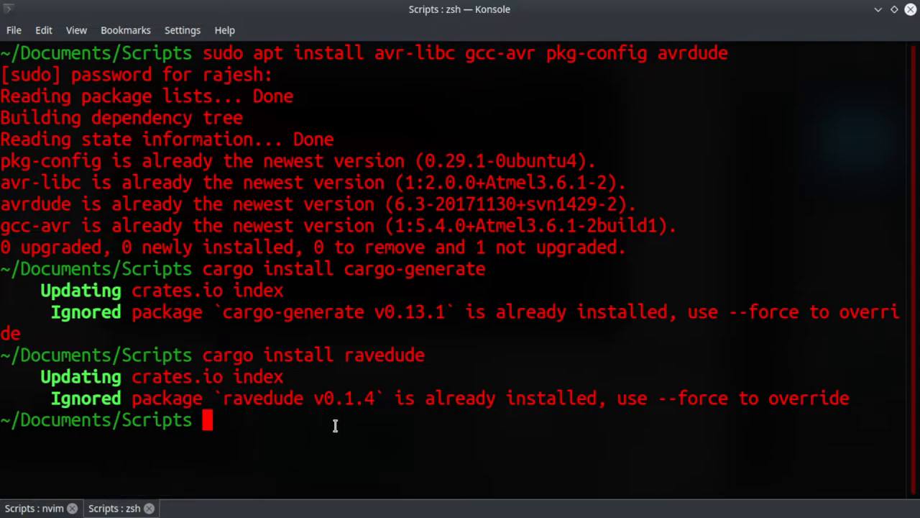
{"action": "left_click", "coordinate": [40, 508]}
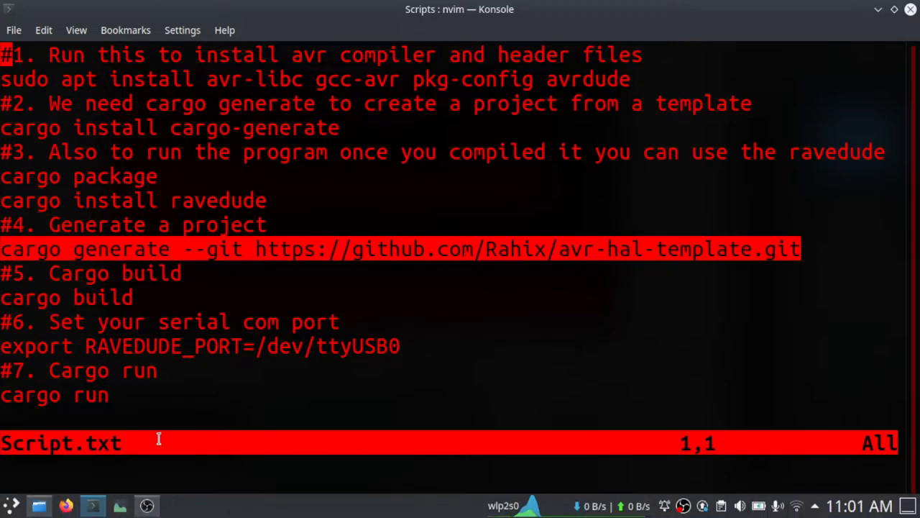
{"action": "left_click", "coordinate": [112, 508]}
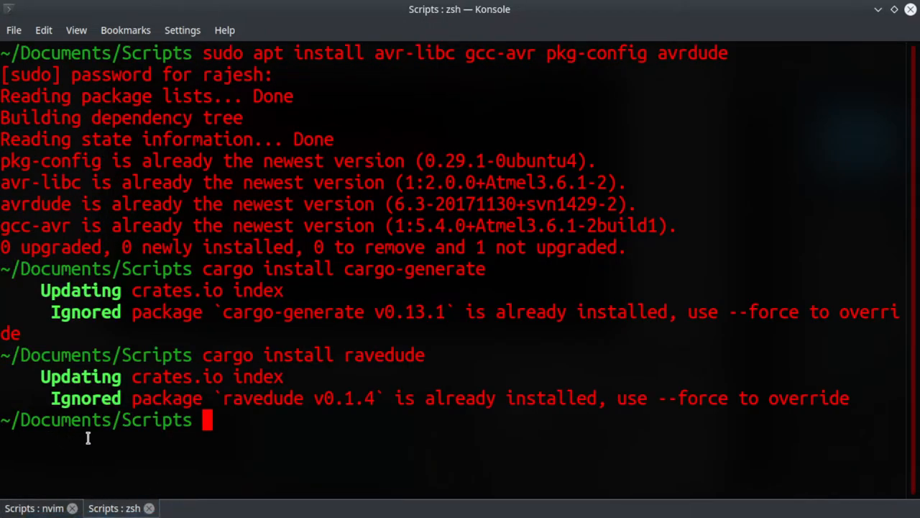
{"action": "type", "text": "cargo generate --git https://github.com/Rahix/avr-hal-template.git"}
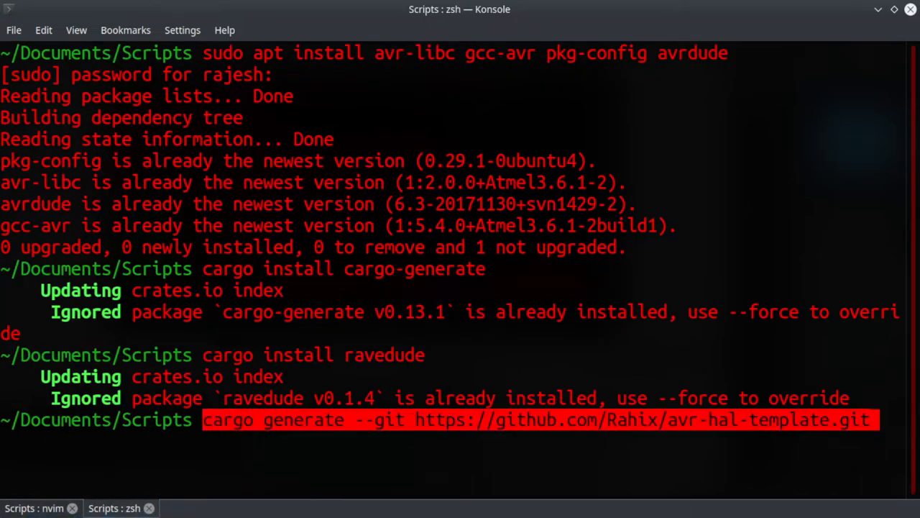
{"action": "key", "text": "Return"}
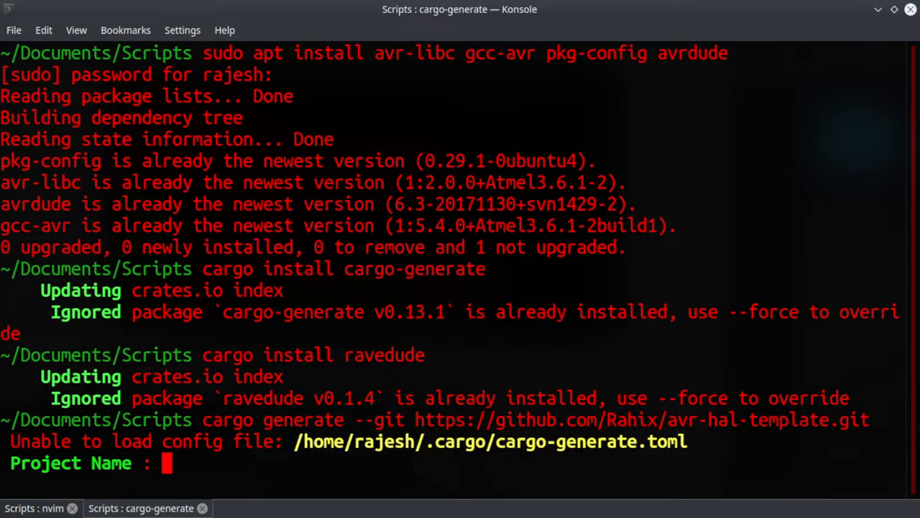
Step: Name the project mknow-tutorial-uno and choose Arduino Uno as the target board
{"action": "type", "text": "mknow"}
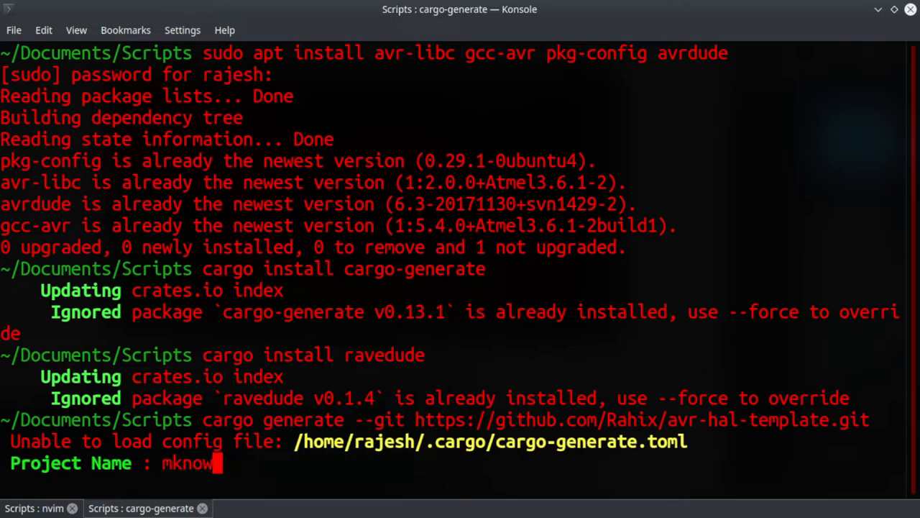
{"action": "type", "text": "-tutori"}
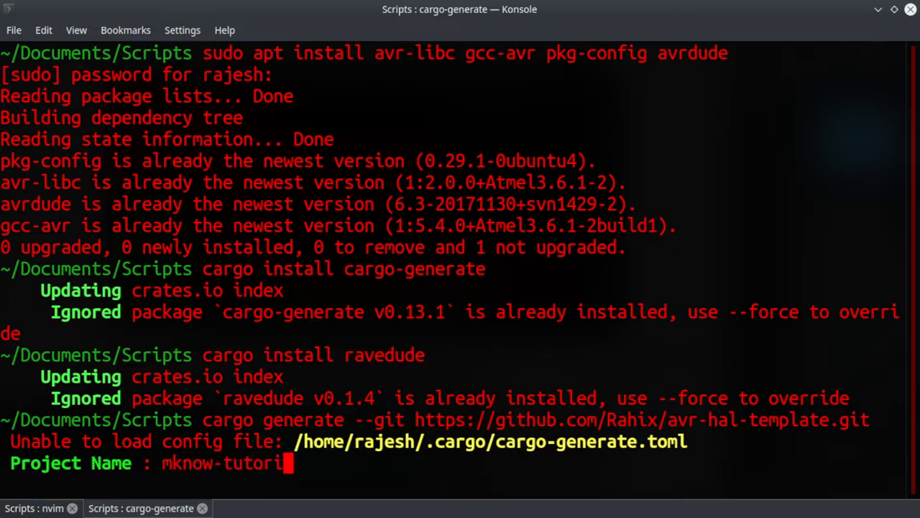
{"action": "type", "text": "-a"}
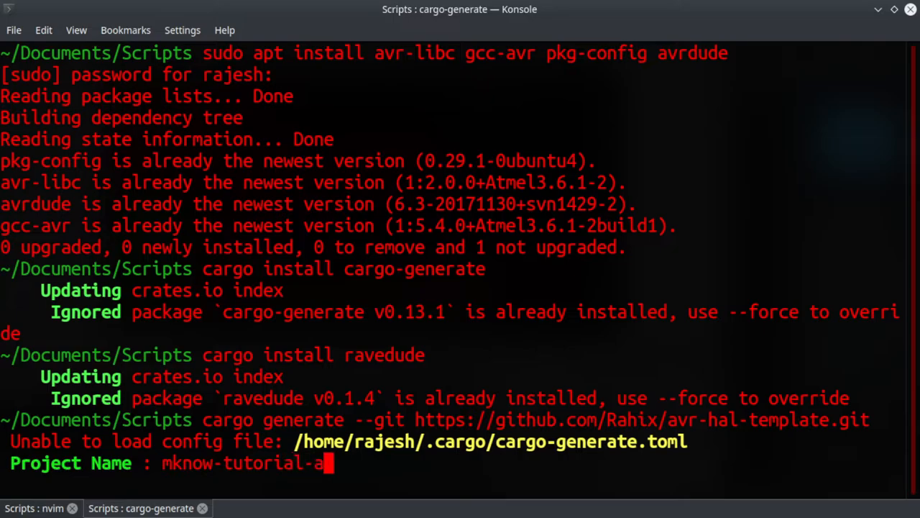
{"action": "type", "text": "no"}
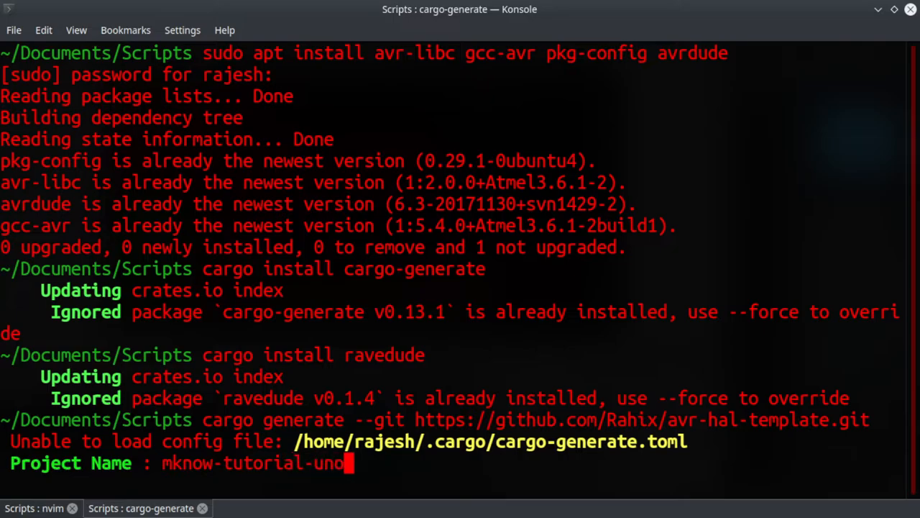
{"action": "key", "text": "Return"}
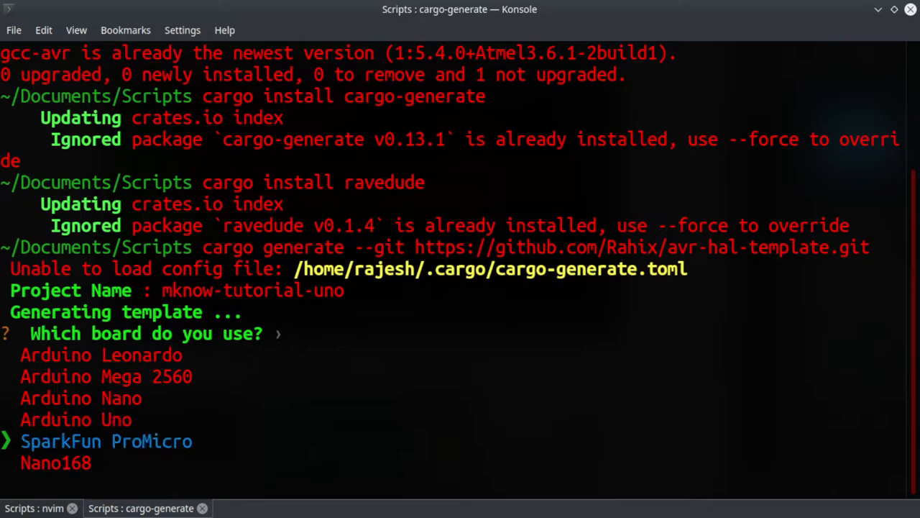
{"action": "key", "text": "Up"}
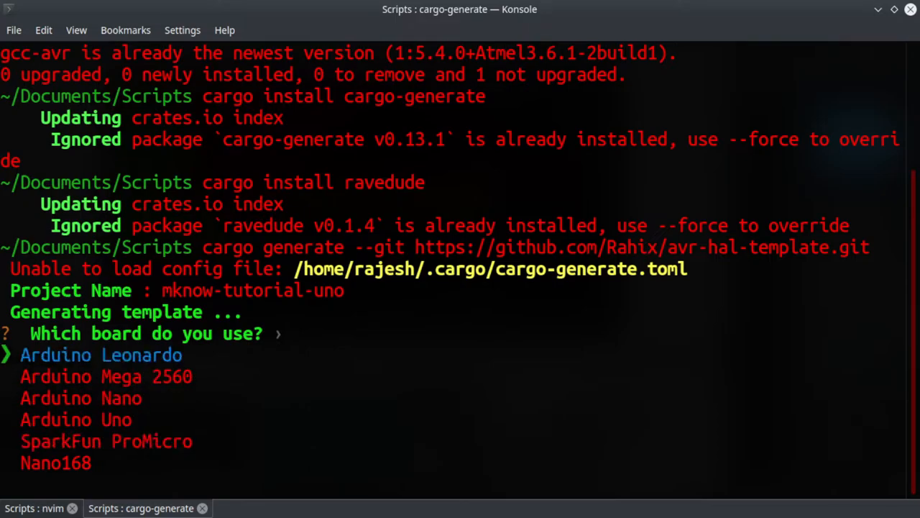
{"action": "key", "text": "Down"}
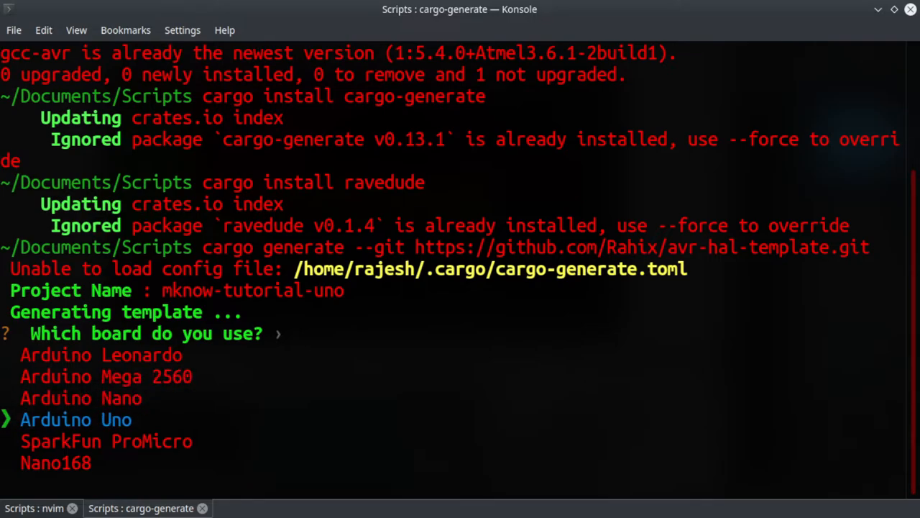
{"action": "key", "text": "Return"}
{"action": "type", "text": "ls"}
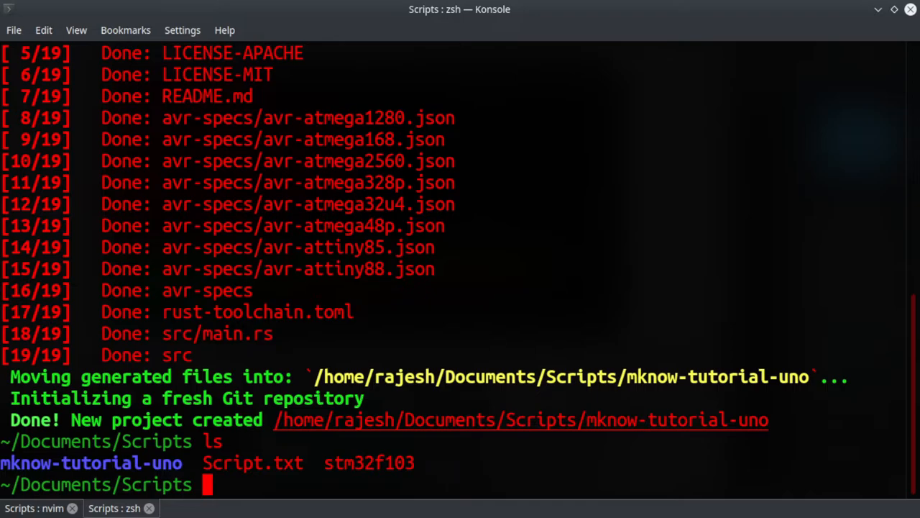
{"action": "mouse_move", "coordinate": [92, 467]}
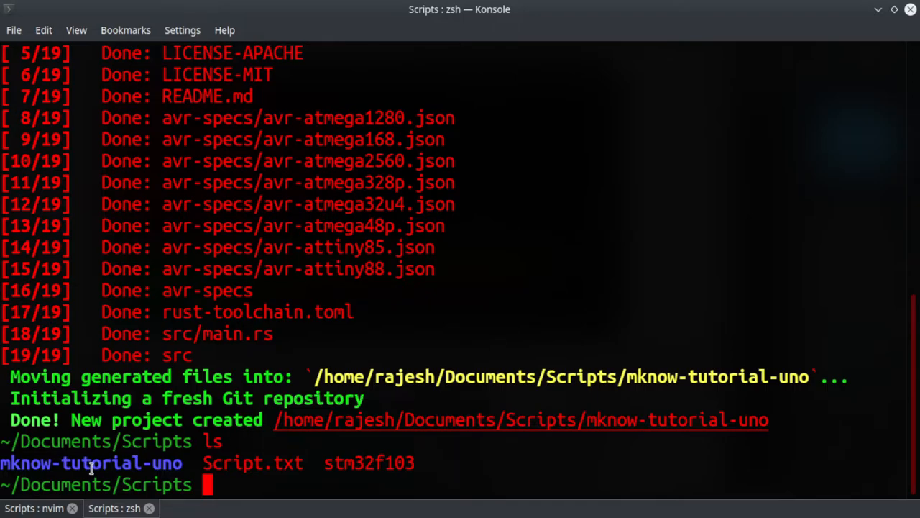
Step: cd into mknow-tutorial-uno, run cargo build until Finished, then prepare 'code .'
{"action": "type", "text": "cd mknow-tutorial-uno"}
{"action": "type", "text": "ls"}
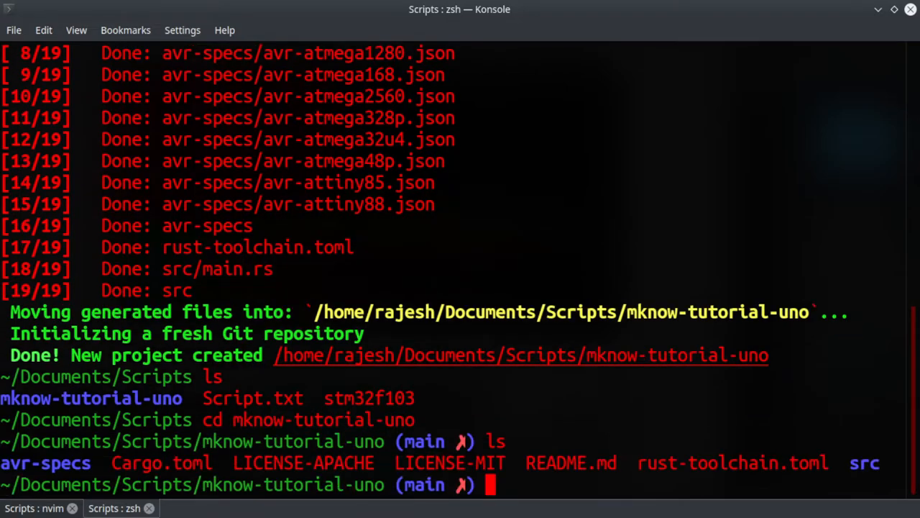
{"action": "type", "text": "cargo build"}
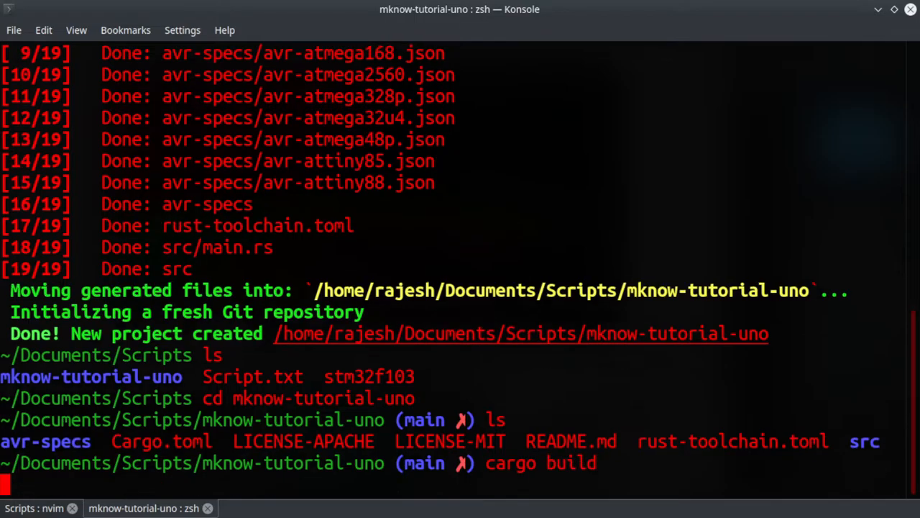
{"action": "key", "text": "Return"}
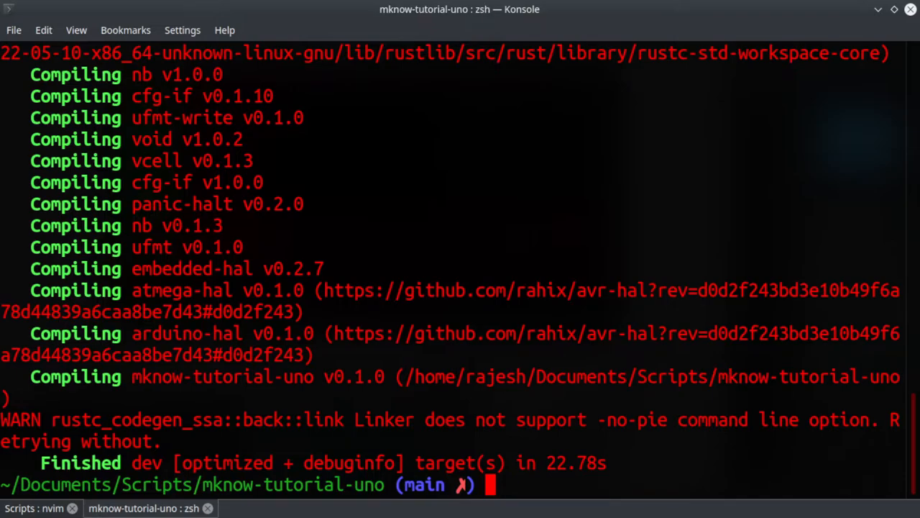
{"action": "type", "text": "code ."}
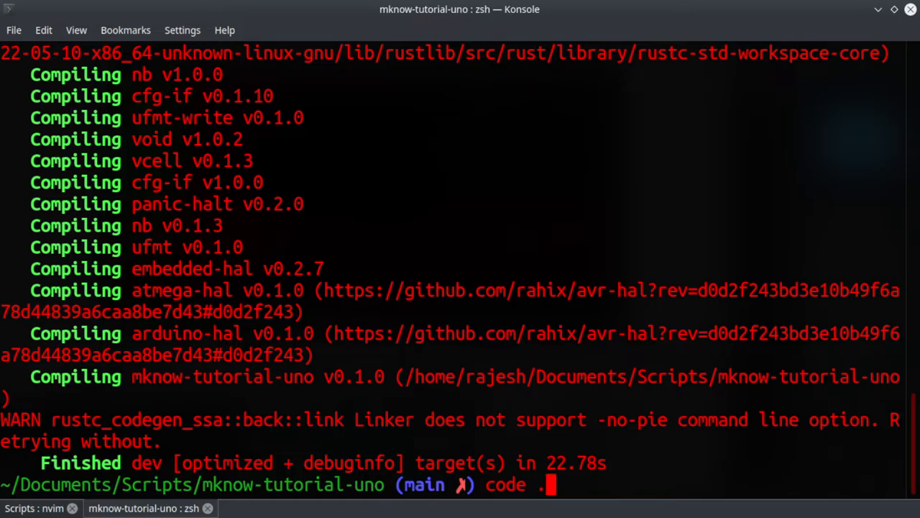
Step: Launch 'code .', trust the folder's authors and expand src to show main.rs
{"action": "key", "text": "Return"}
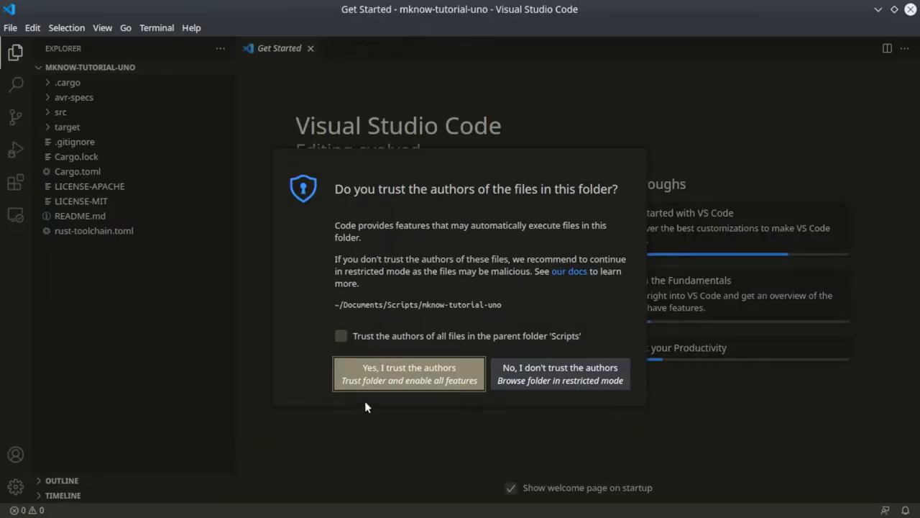
{"action": "left_click", "coordinate": [409, 374]}
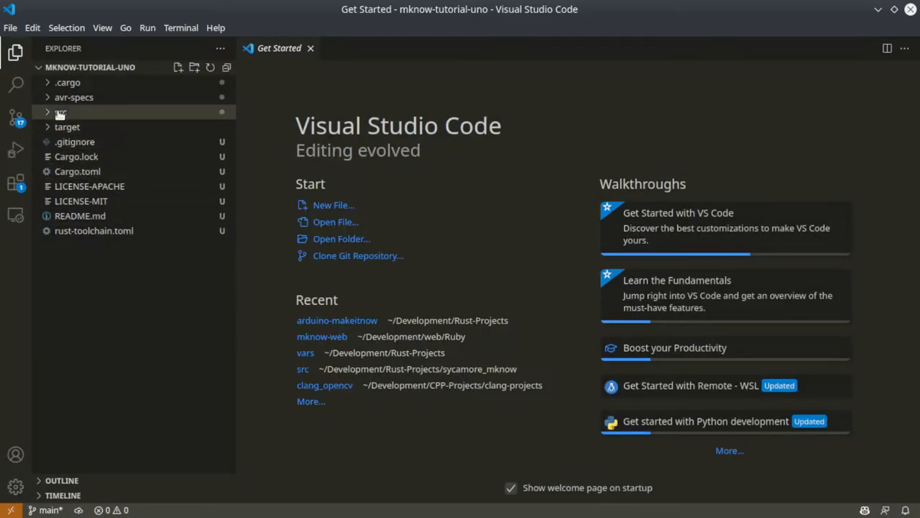
{"action": "left_click", "coordinate": [60, 112]}
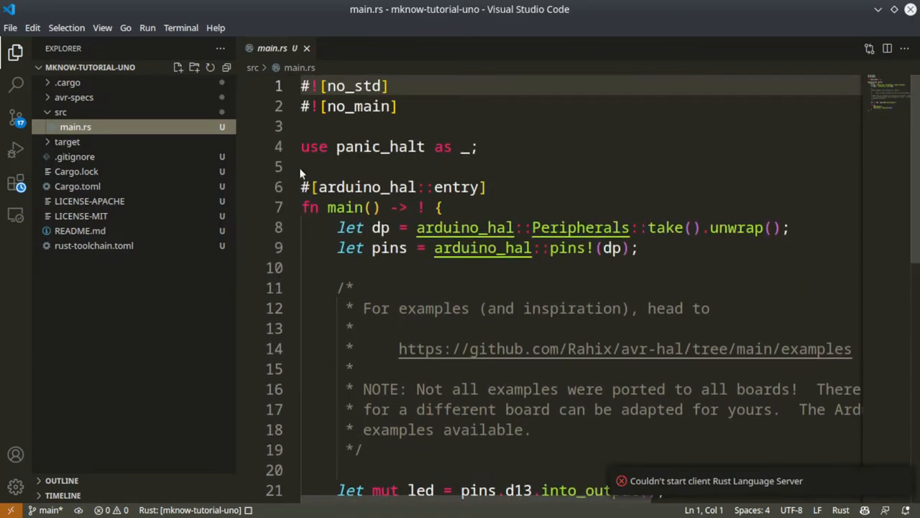
{"action": "scroll", "scroll_direction": "down", "scroll_amount": 3}
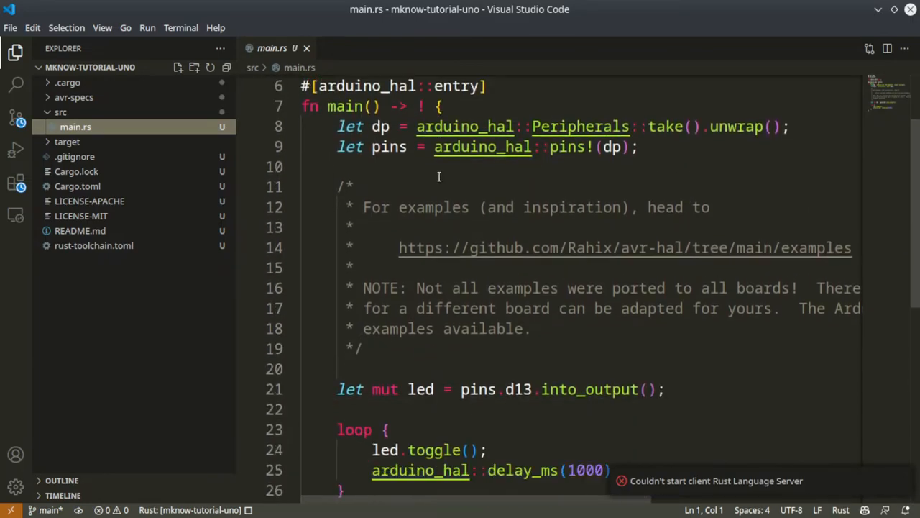
{"action": "scroll", "scroll_direction": "down", "scroll_amount": 3}
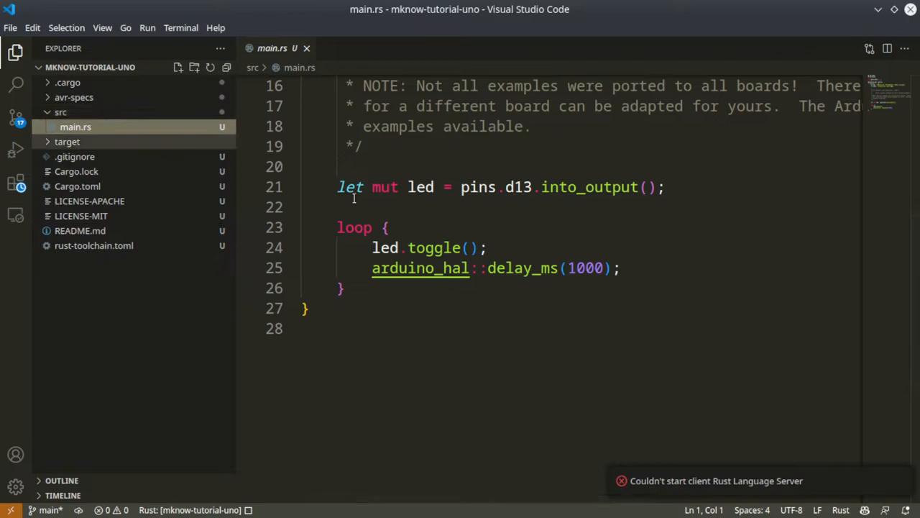
{"action": "scroll", "scroll_direction": "up", "scroll_amount": 3}
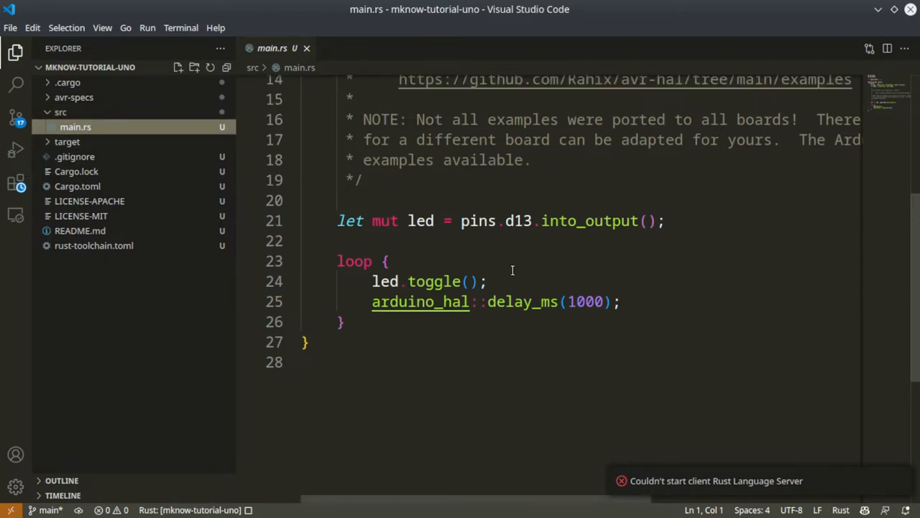
{"action": "scroll", "scroll_direction": "up", "scroll_amount": 3}
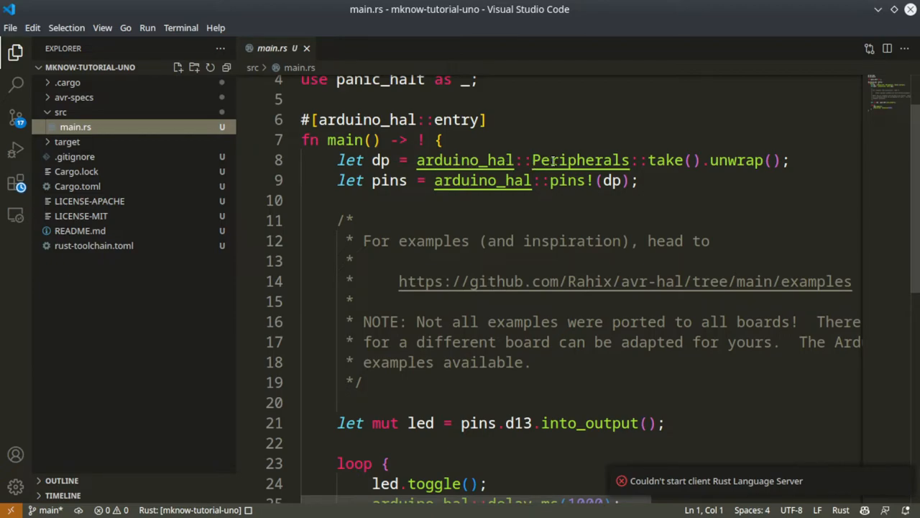
{"action": "mouse_move", "coordinate": [383, 173]}
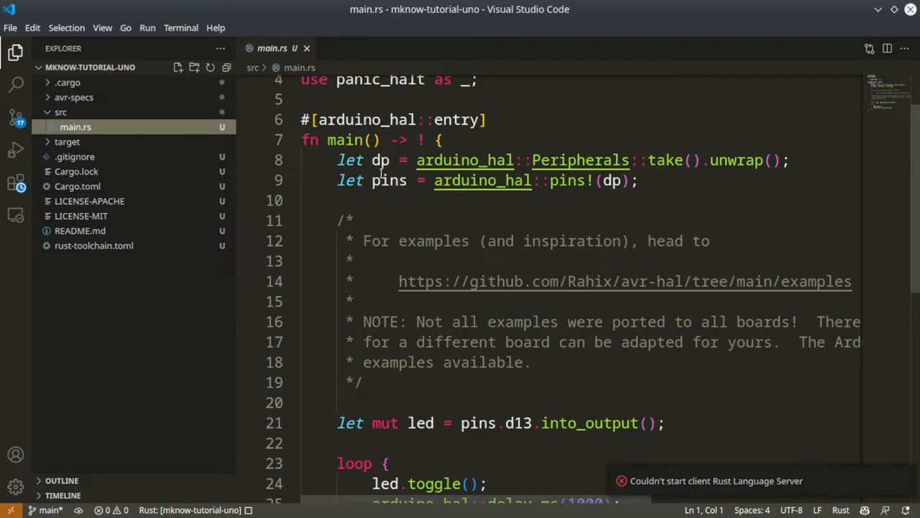
{"action": "mouse_move", "coordinate": [394, 185]}
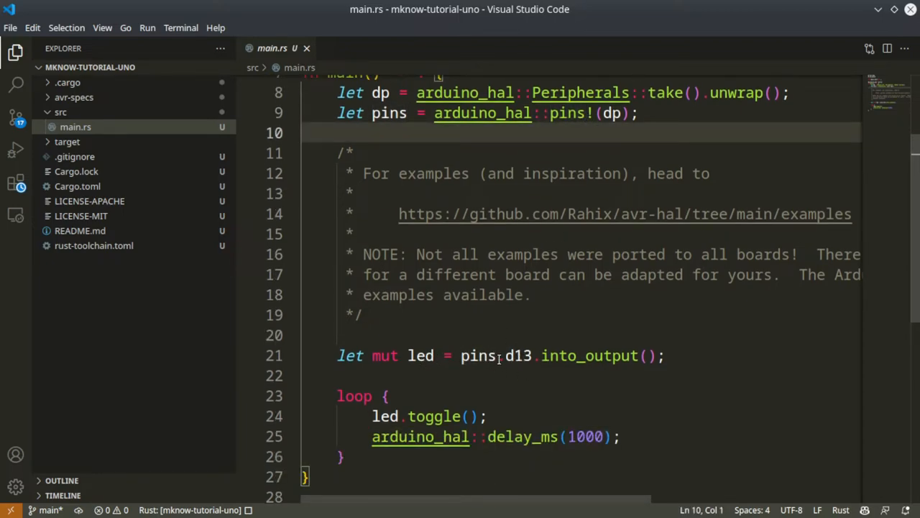
{"action": "mouse_move", "coordinate": [515, 362]}
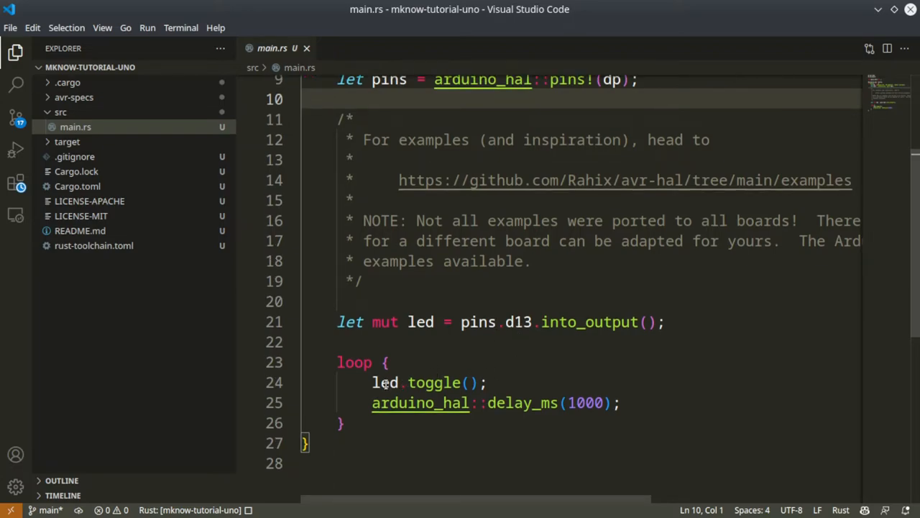
{"action": "left_click", "coordinate": [486, 382]}
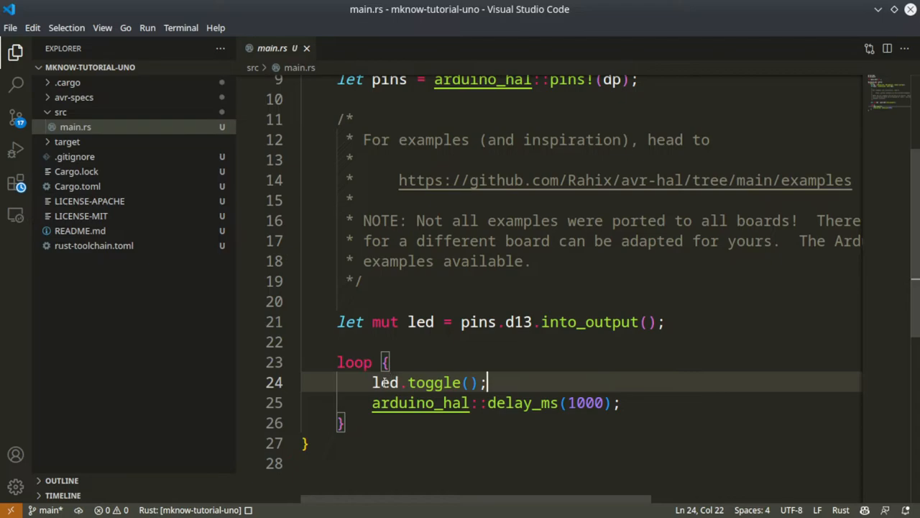
{"action": "left_click_drag", "start_coordinate": [486, 383], "coordinate": [621, 402]}
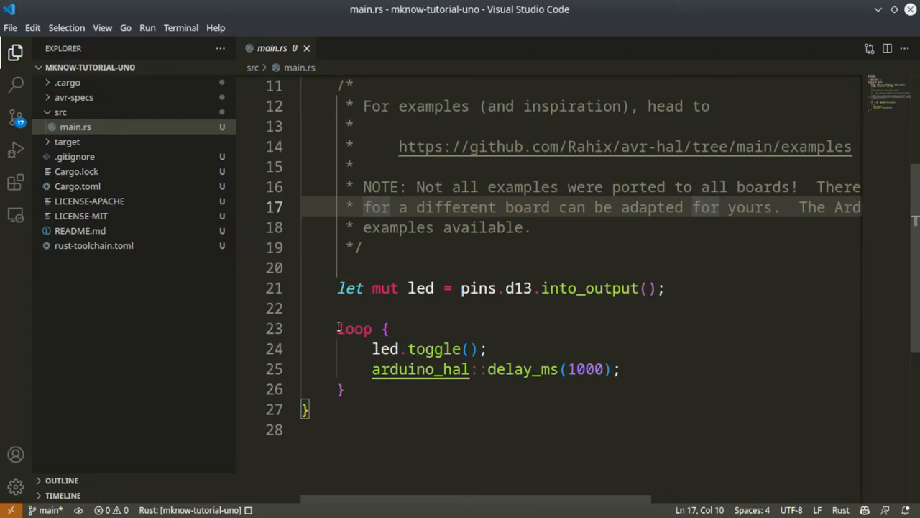
{"action": "left_click", "coordinate": [342, 388]}
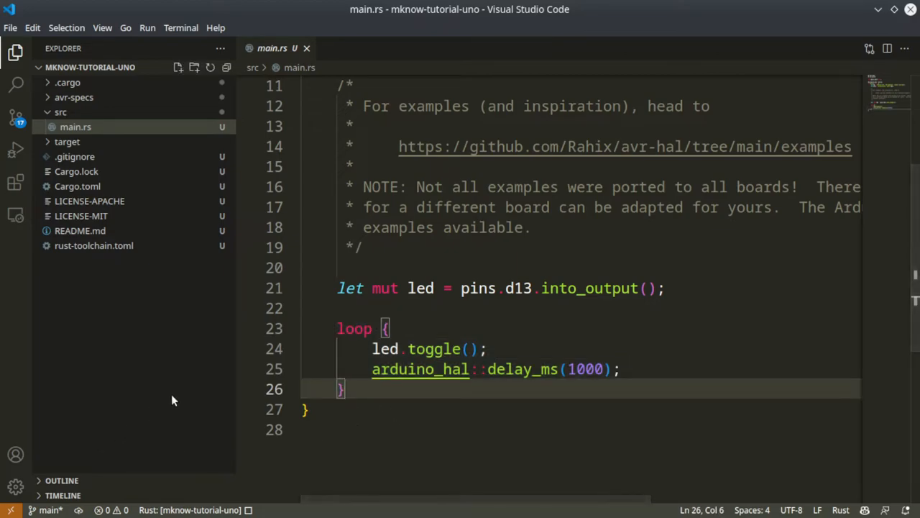
{"action": "mouse_move", "coordinate": [180, 397]}
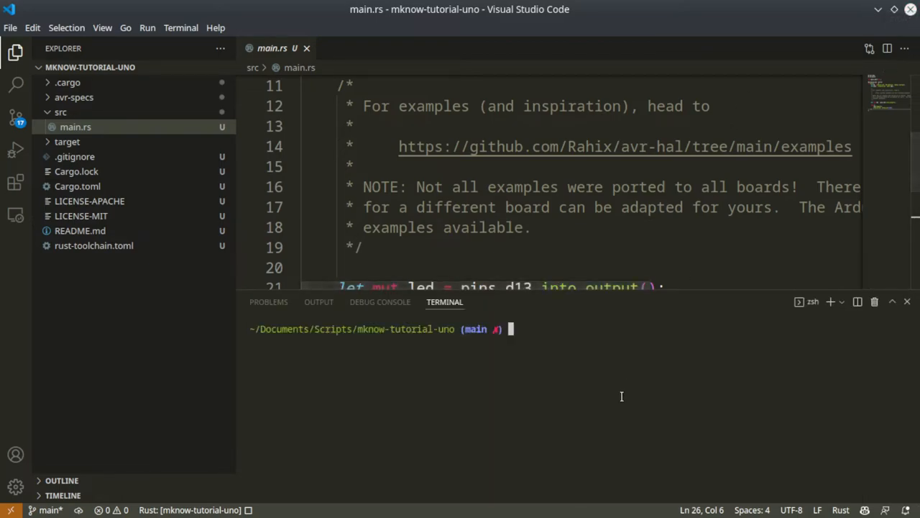
Step: Run lsusb to list the HL-340 adapter, then list the /dev/tty serial ports
{"action": "type", "text": "lsusb"}
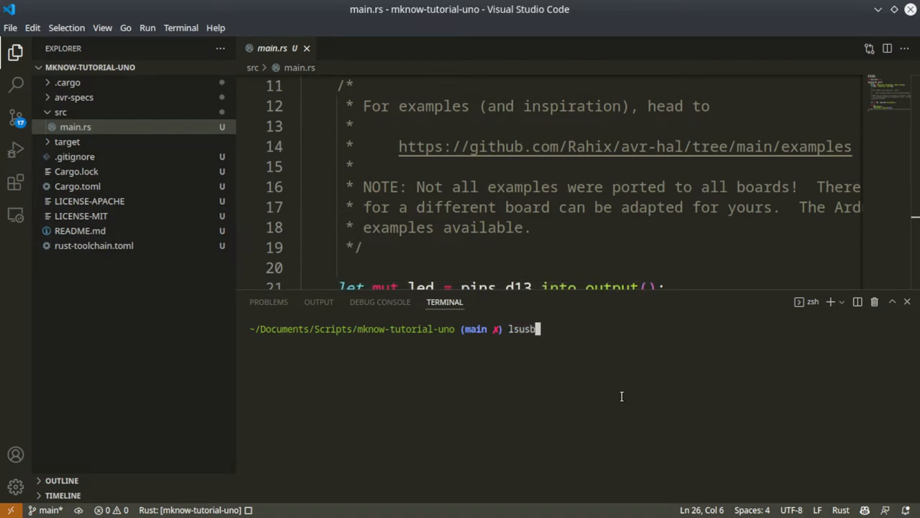
{"action": "key", "text": "Return"}
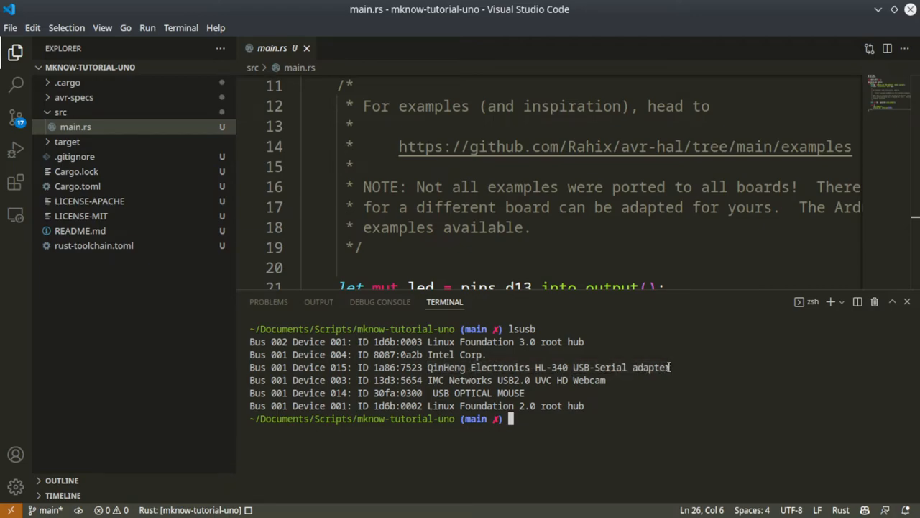
{"action": "type", "text": "ls"}
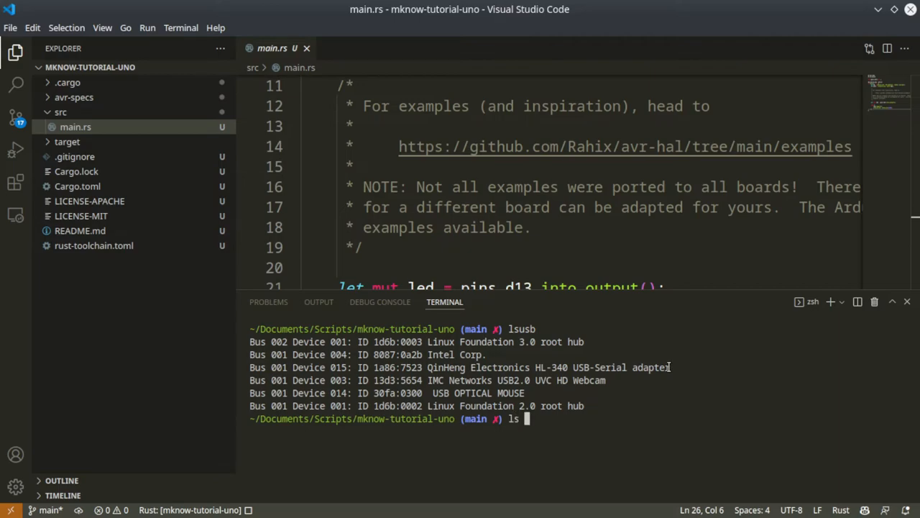
{"action": "type", "text": "/"}
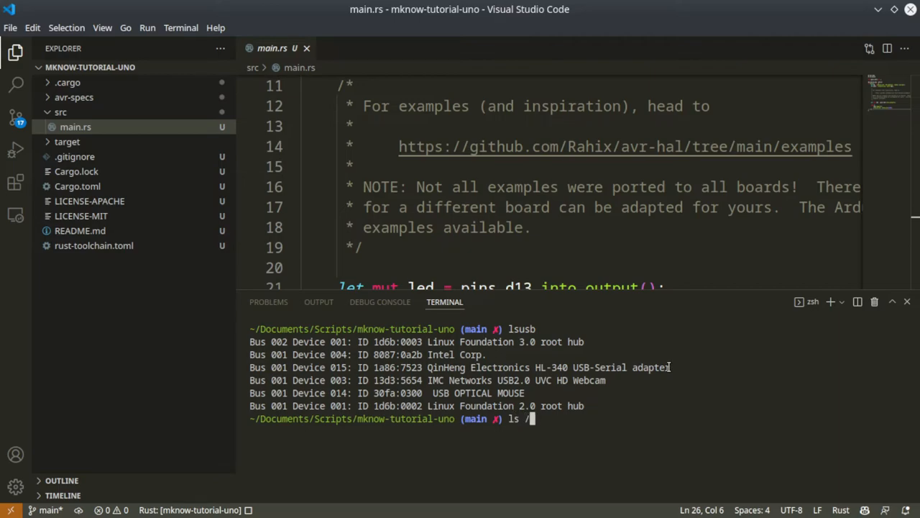
{"action": "type", "text": "dev/tty"}
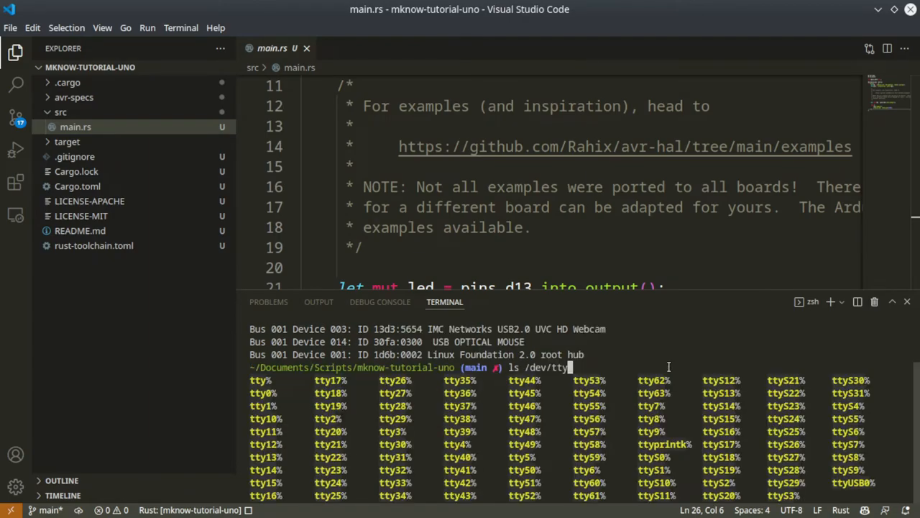
{"action": "mouse_move", "coordinate": [874, 482]}
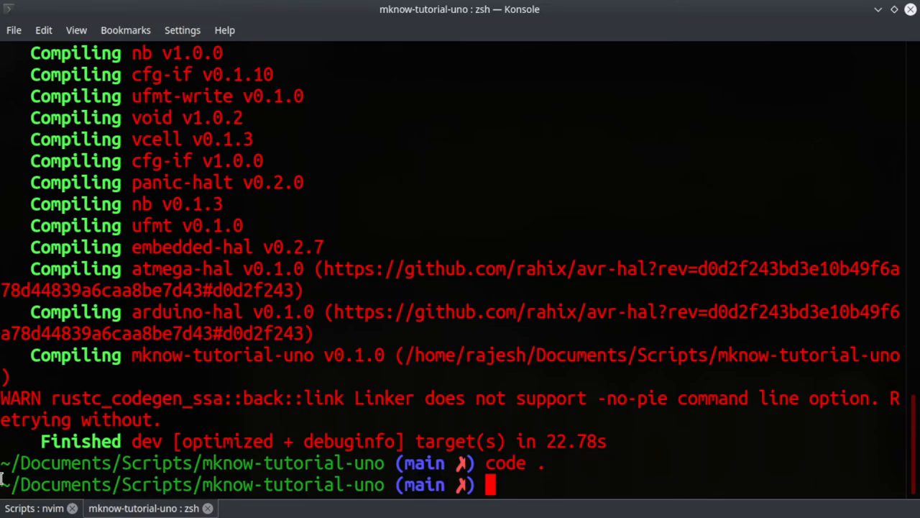
Step: Select the 'export RAVEDUDE_PORT=/dev/ttyUSB0' line in the nvim setup script to copy it
{"action": "left_click", "coordinate": [36, 508]}
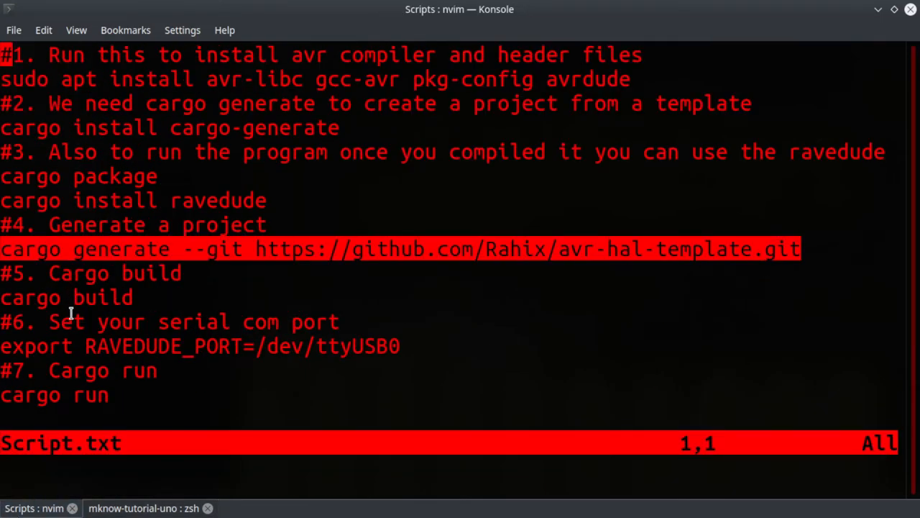
{"action": "left_click", "coordinate": [151, 345]}
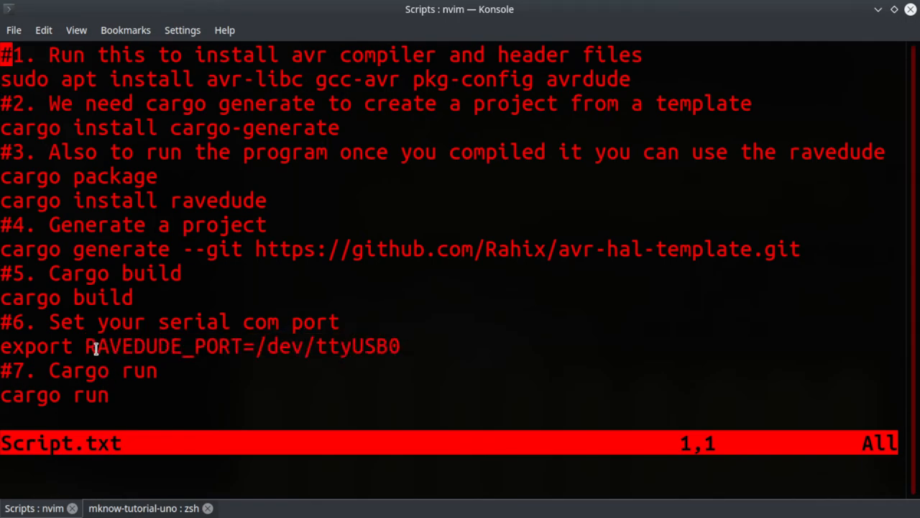
{"action": "double_click", "coordinate": [137, 345]}
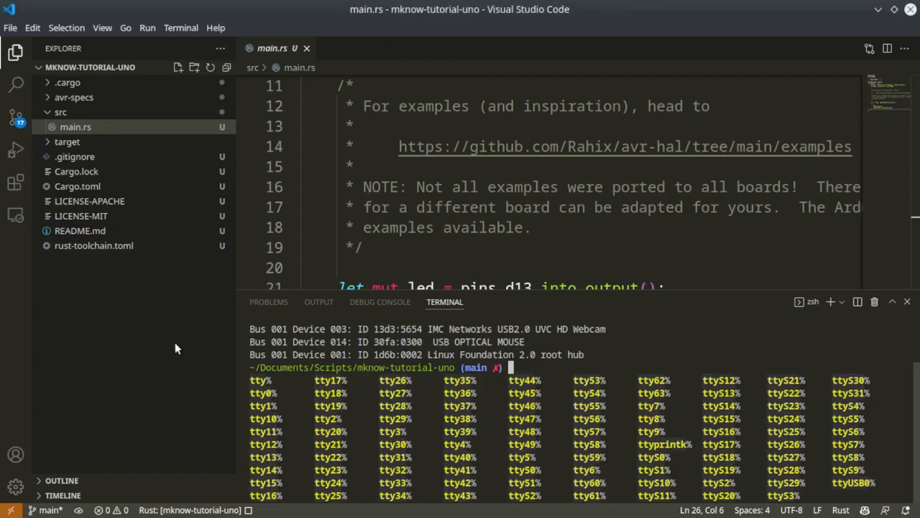
Step: Run cargo run, export RAVEDUDE_PORT=/dev/ttyUSB0, and flash the blinky to the Arduino Uno
{"action": "type", "text": "cargo"}
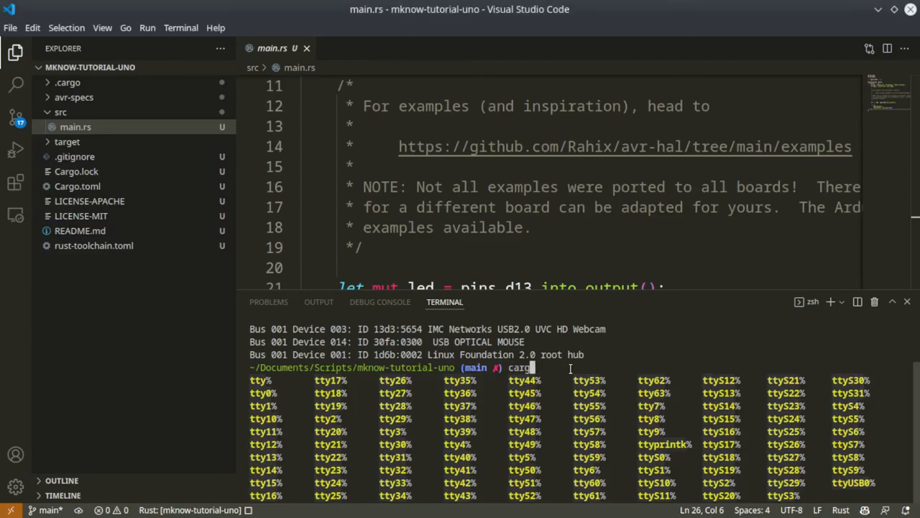
{"action": "key", "text": "Return"}
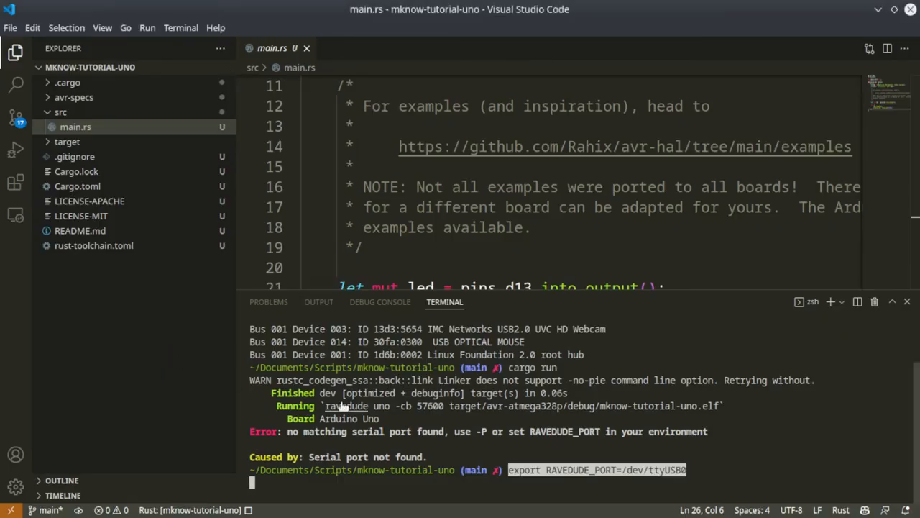
{"action": "key", "text": "Return"}
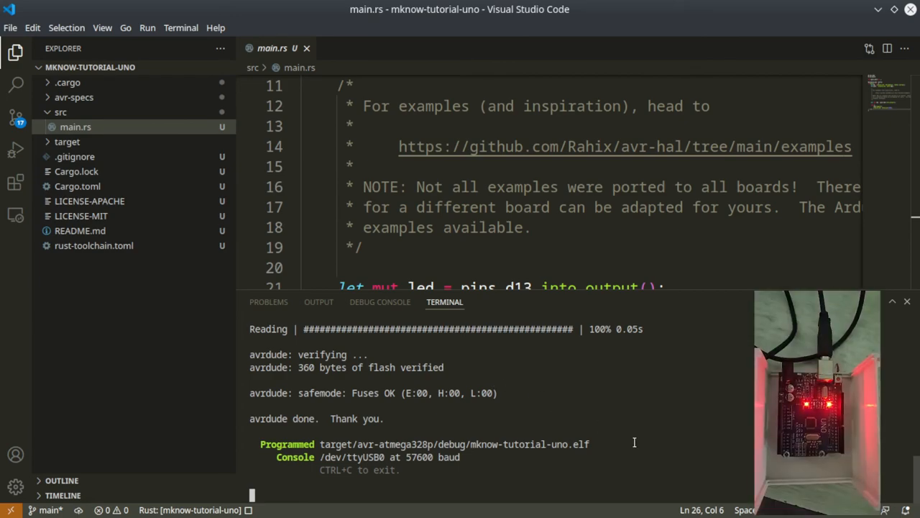
{"action": "mouse_move", "coordinate": [647, 366]}
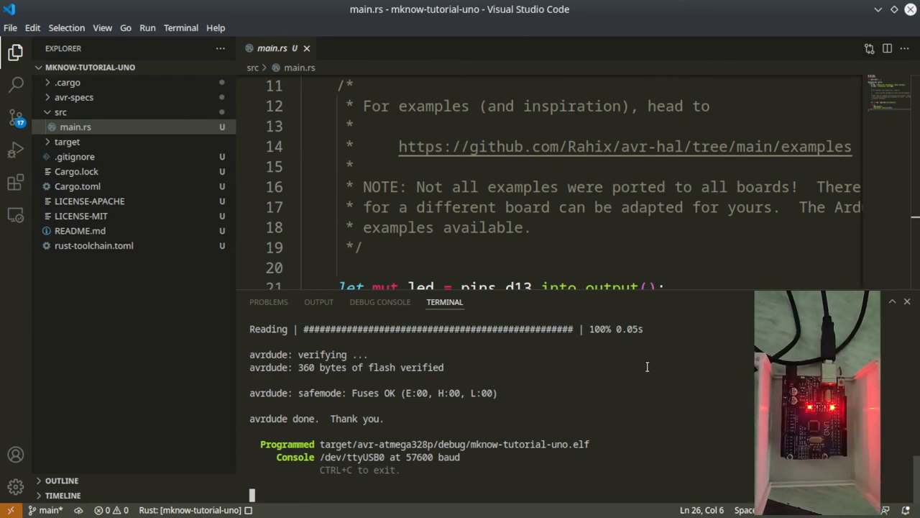